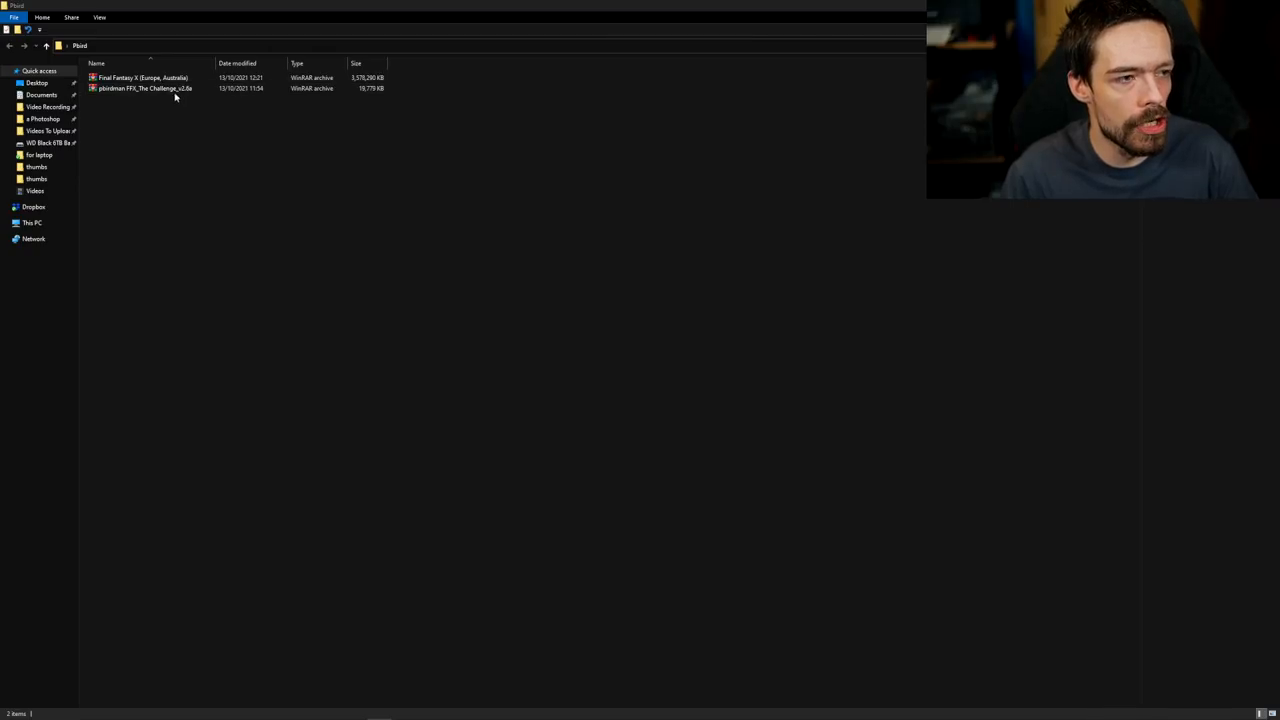
mouse_move(256, 176)
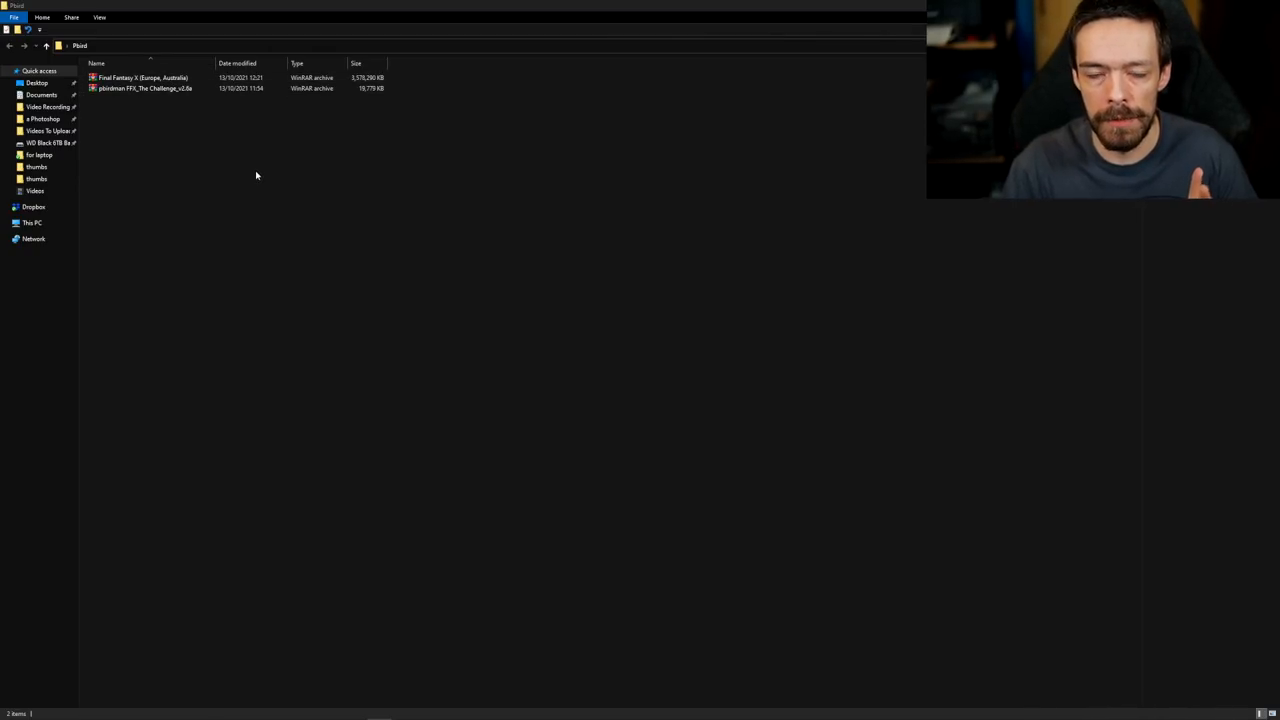
mouse_move(213, 166)
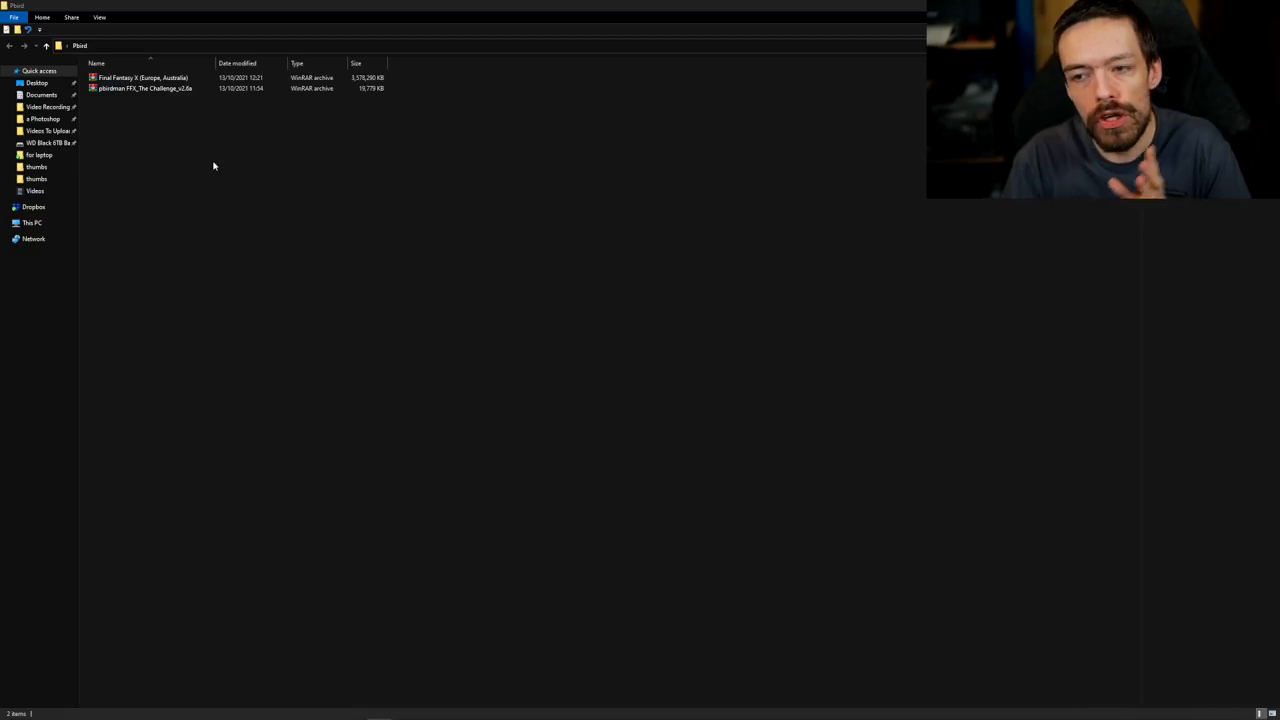
Step: Dismiss the Storage Sense notification and review the Pbirdman mod archive's actions without choosing one
left_click(140, 78)
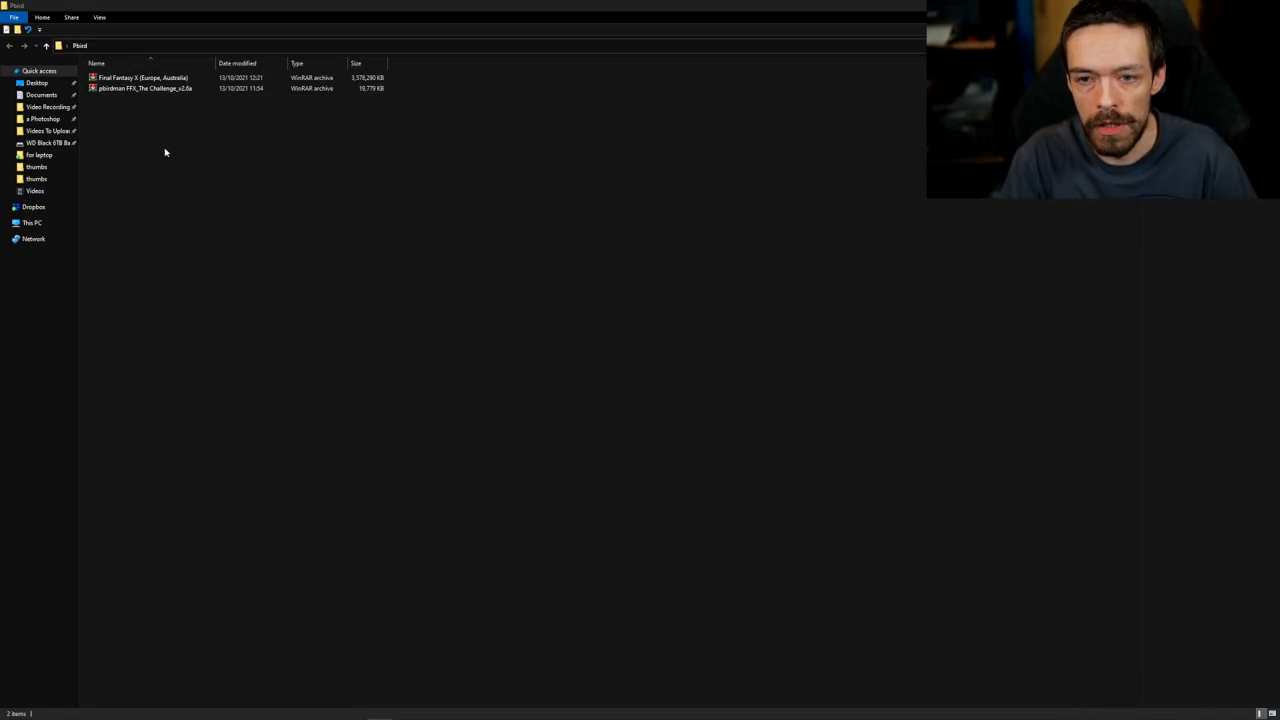
left_click(145, 88)
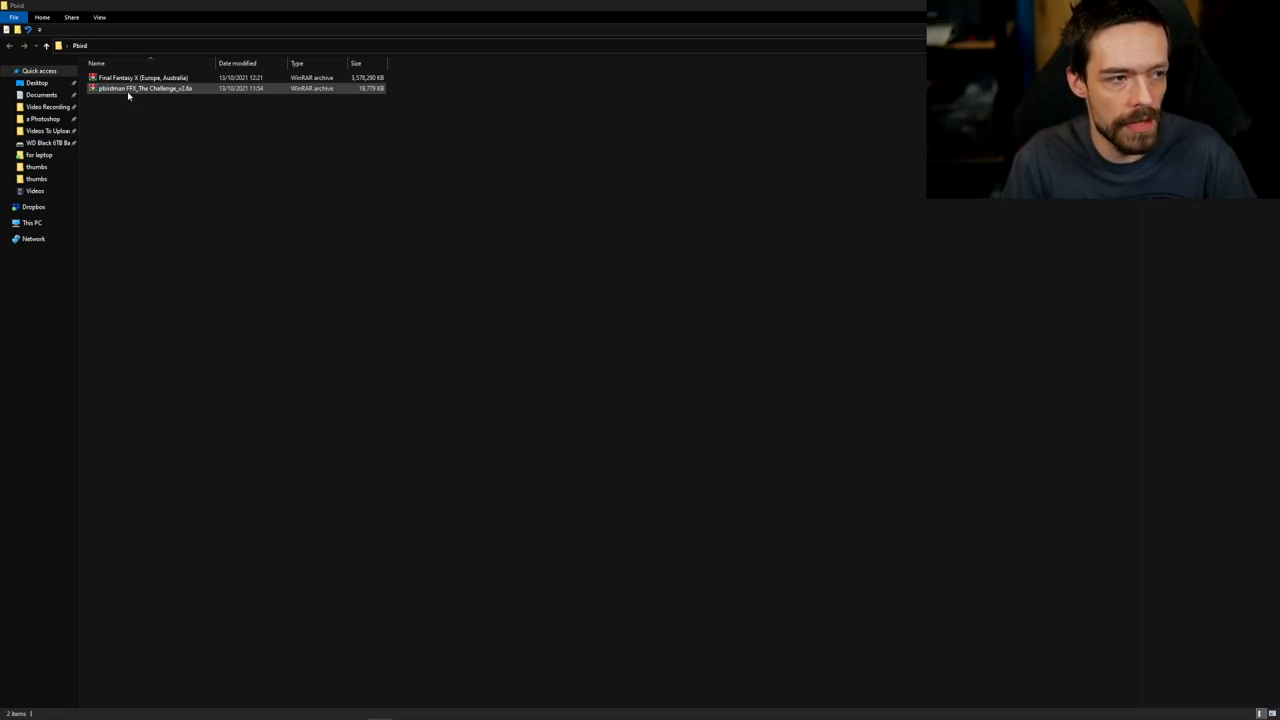
left_click(141, 77)
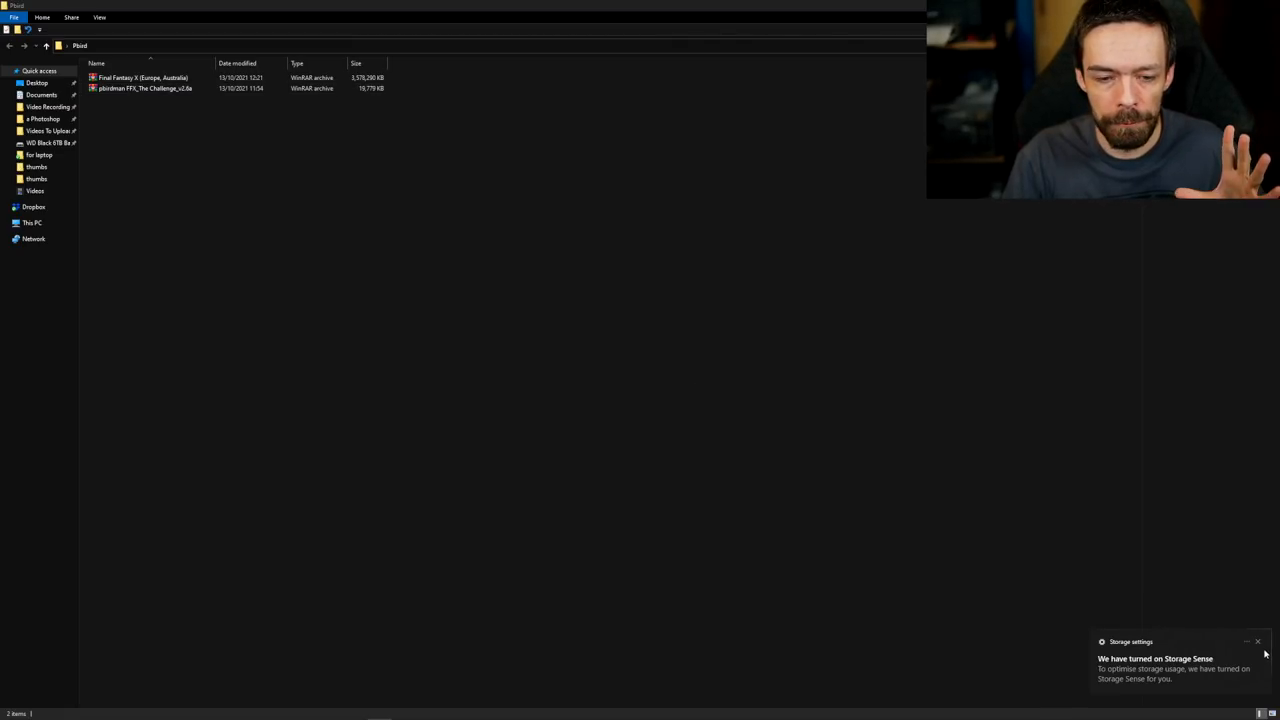
left_click(140, 77)
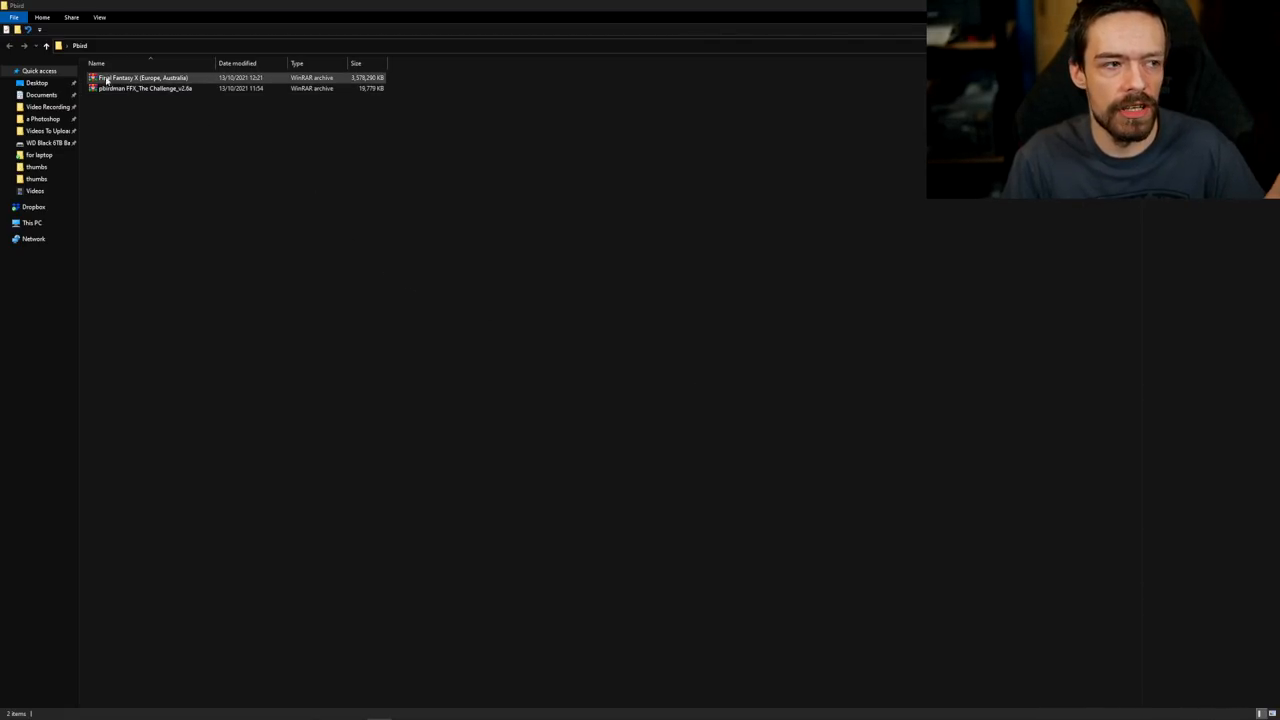
left_click(145, 88)
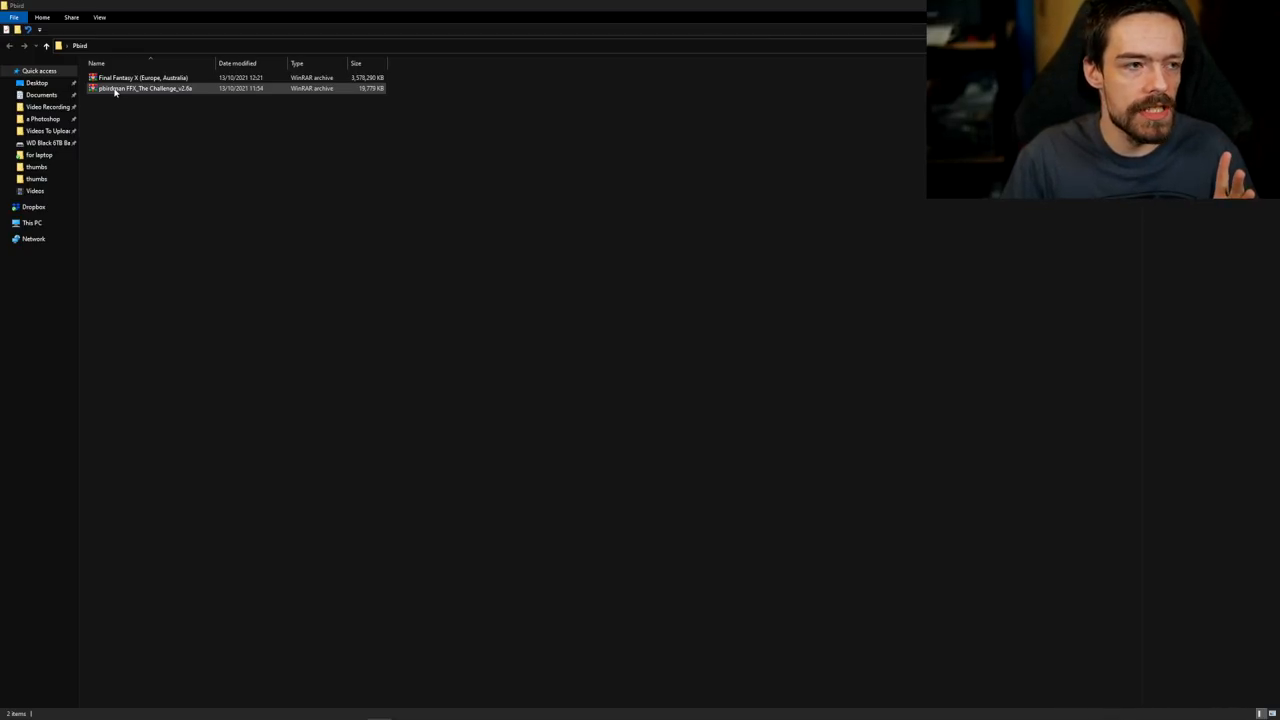
left_click(142, 77)
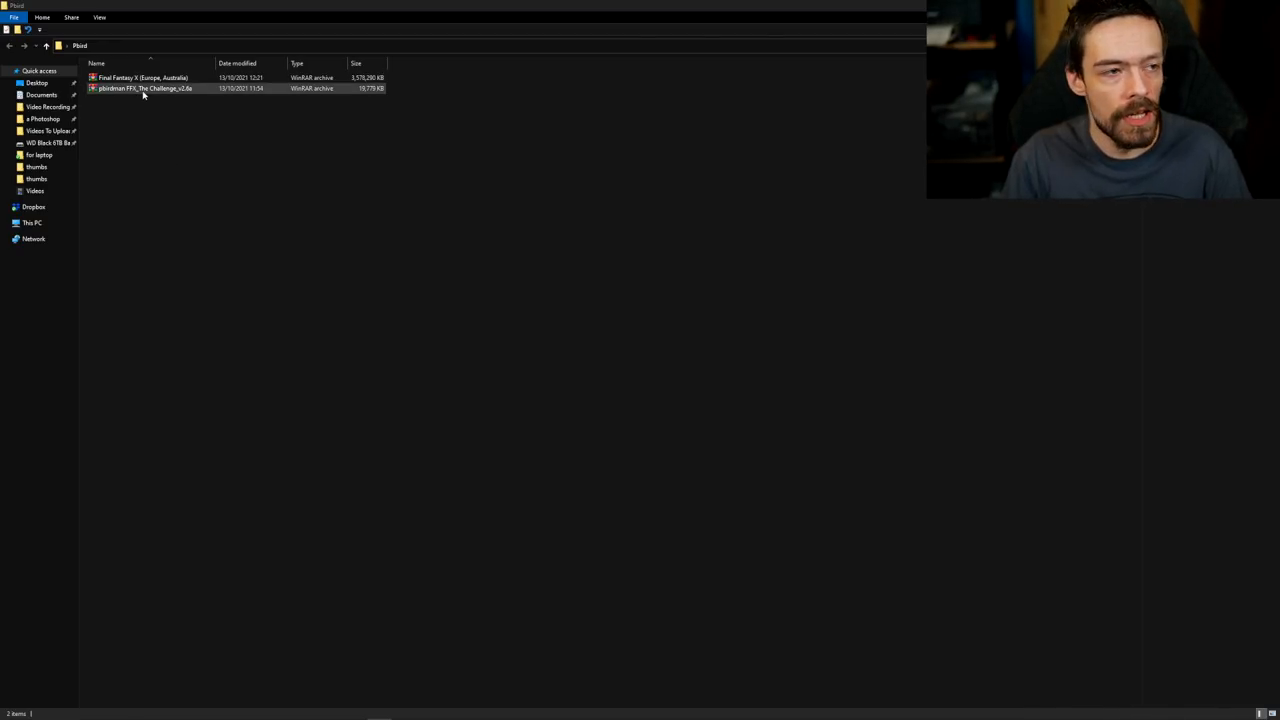
right_click(144, 88)
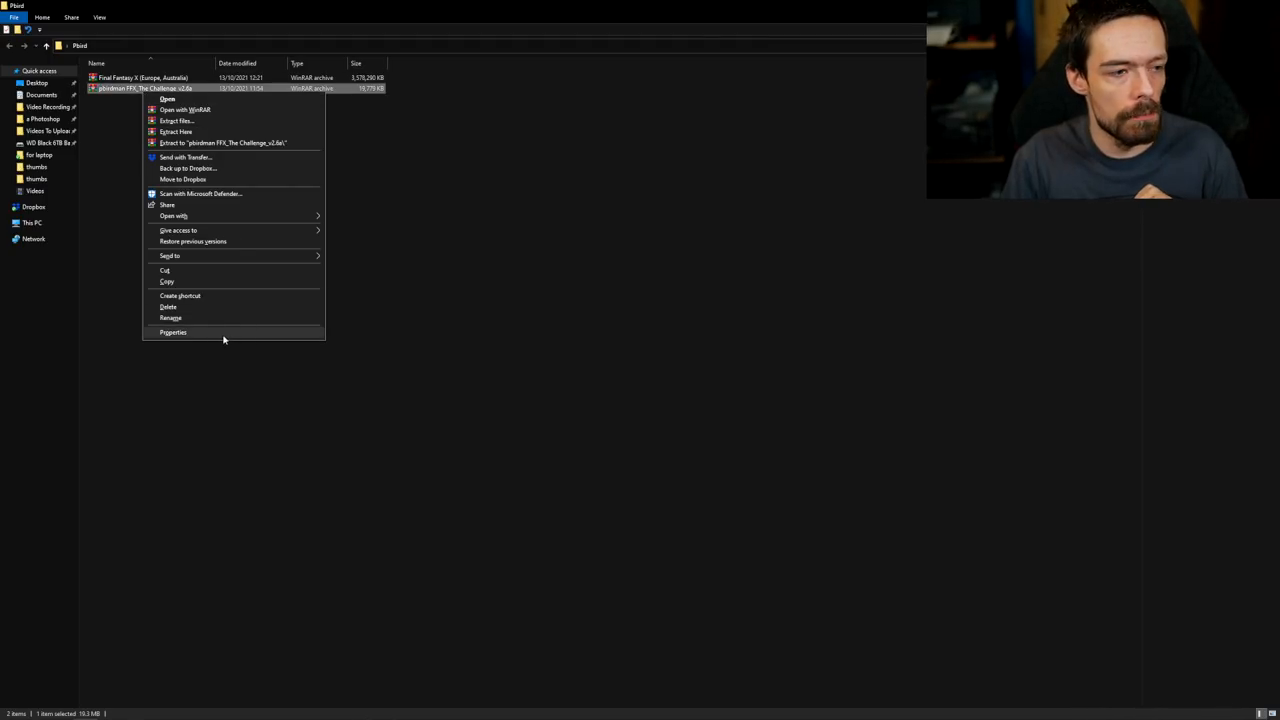
left_click(173, 332)
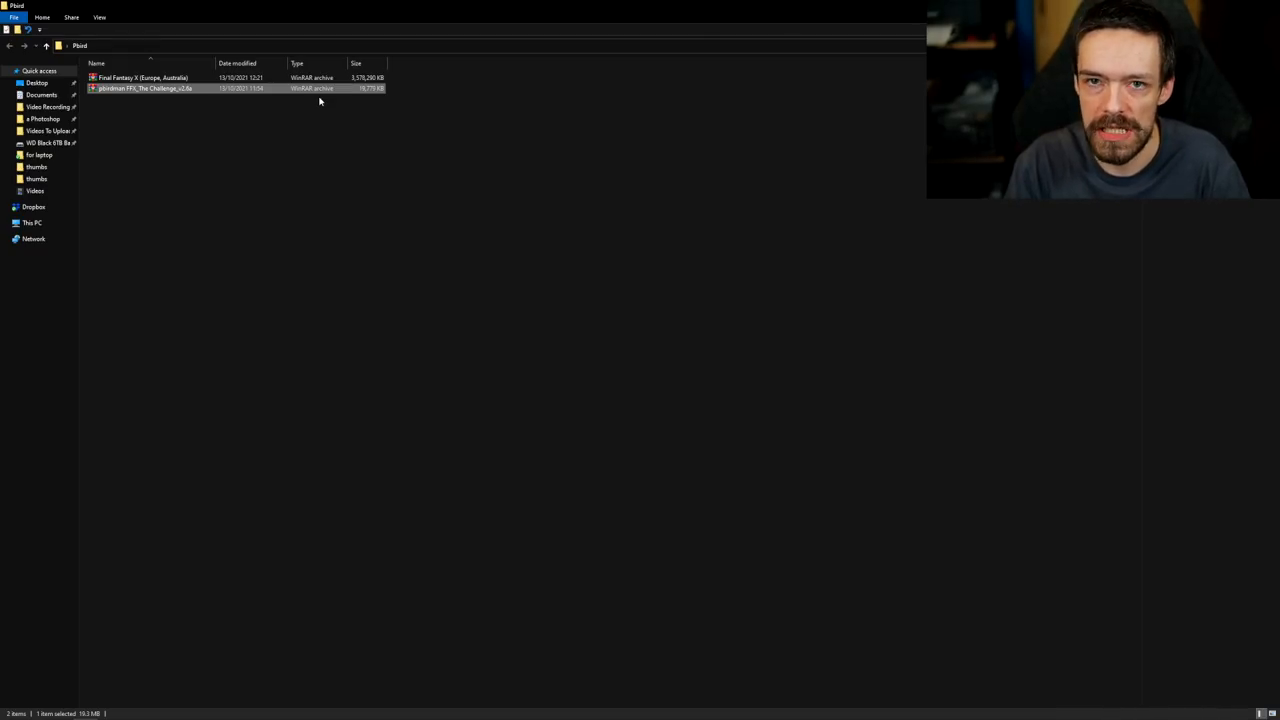
mouse_move(140, 88)
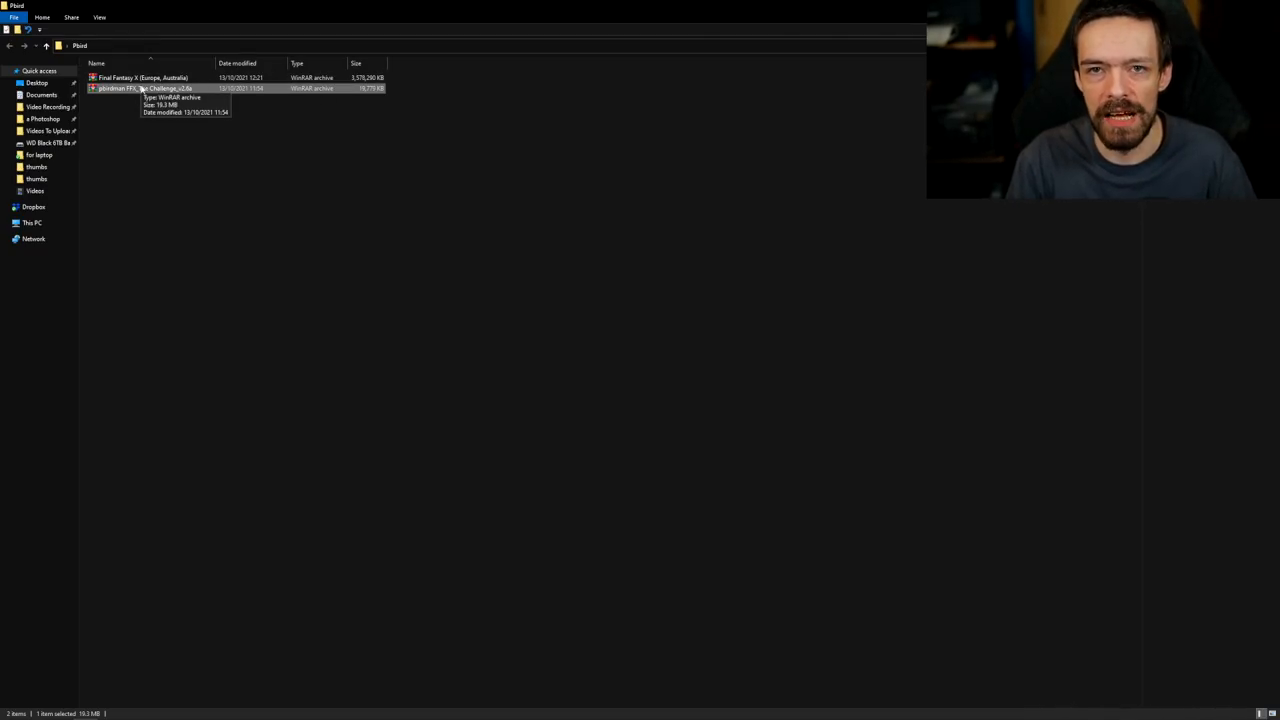
Step: Extract the Pbirdman mod and Final Fantasy X archives into their own folders, then open the mod folder
right_click(118, 88)
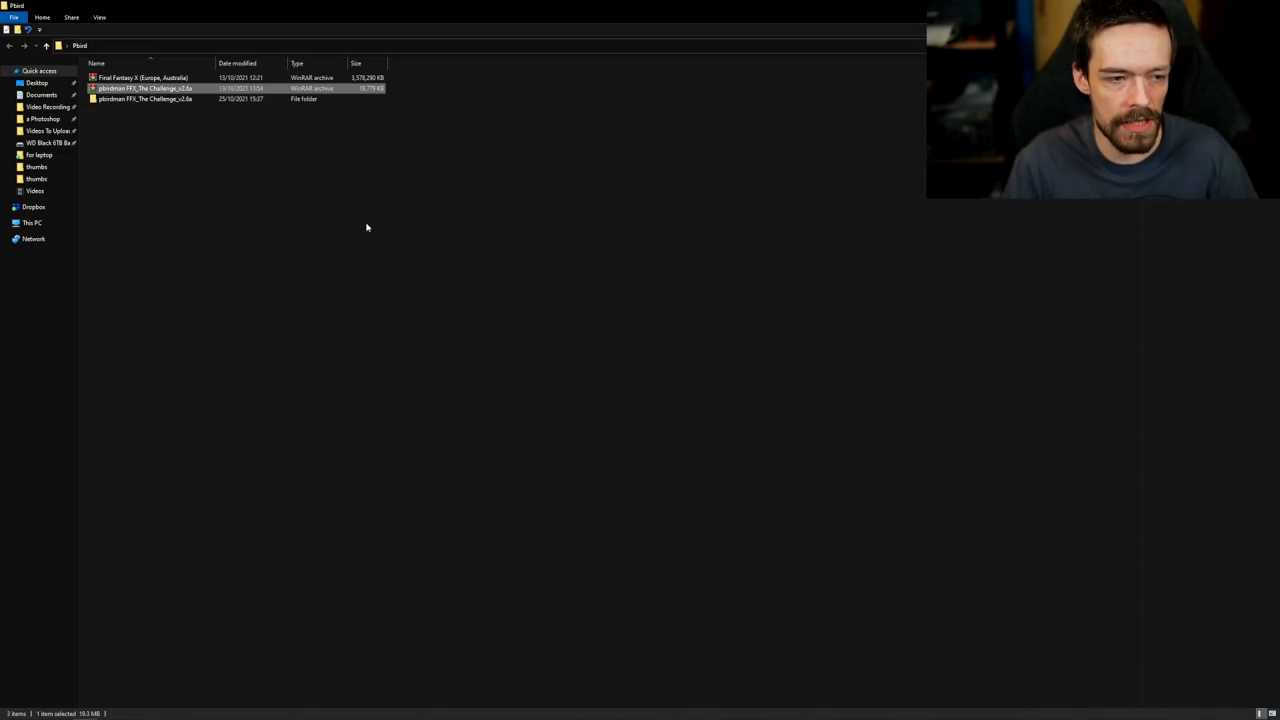
right_click(142, 78)
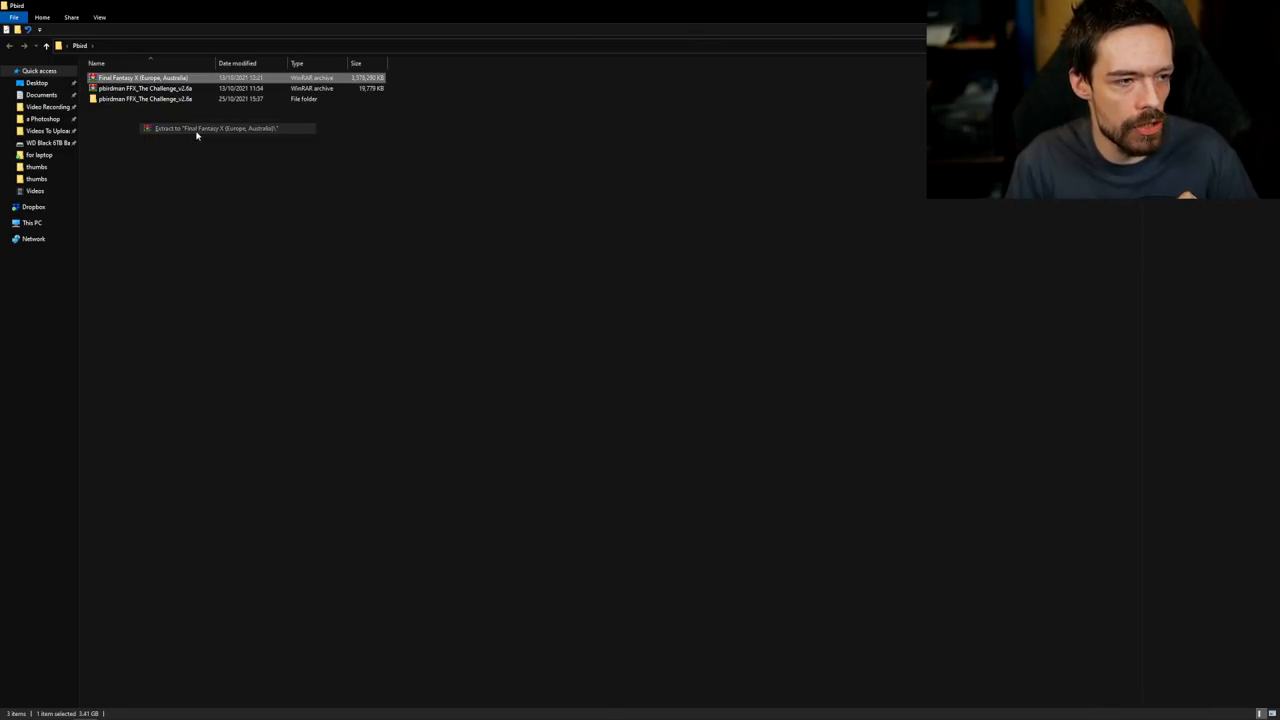
left_click(216, 128)
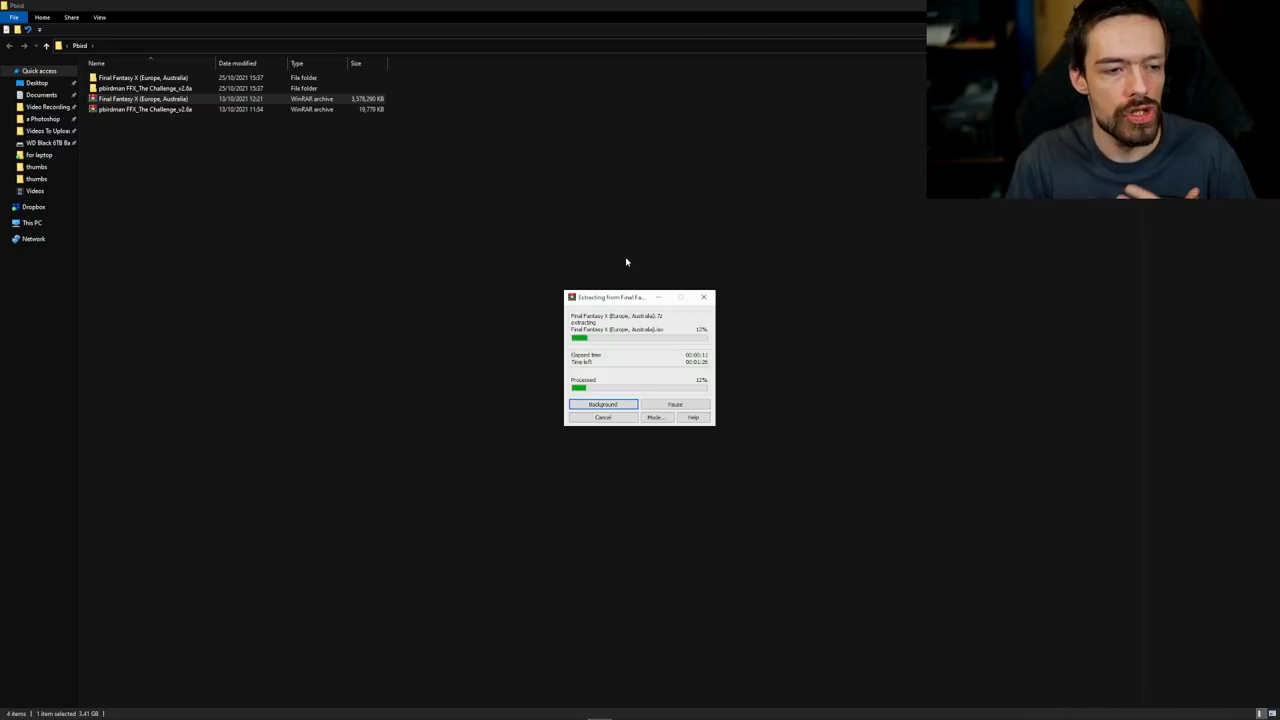
left_click(145, 88)
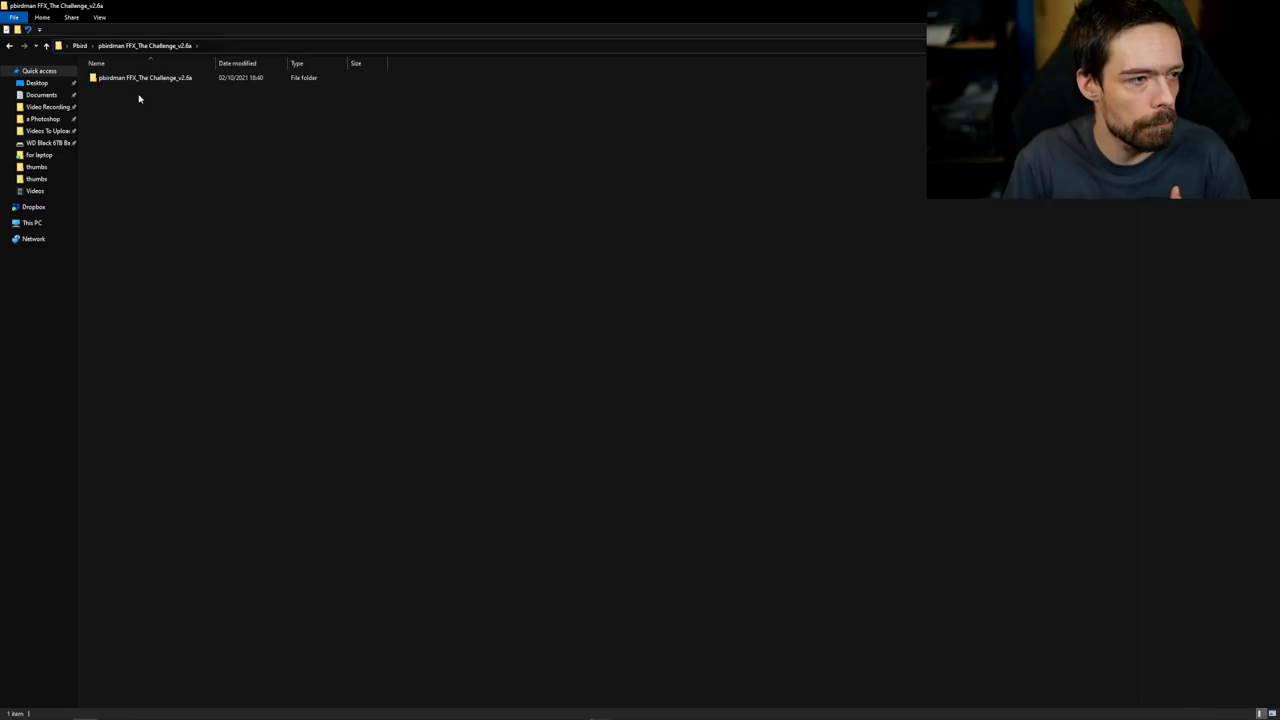
Step: Open the inner pbirdman FFX_The Challenge_v2.6a folder and look over its toolpack, readmes and content folder
double_click(144, 77)
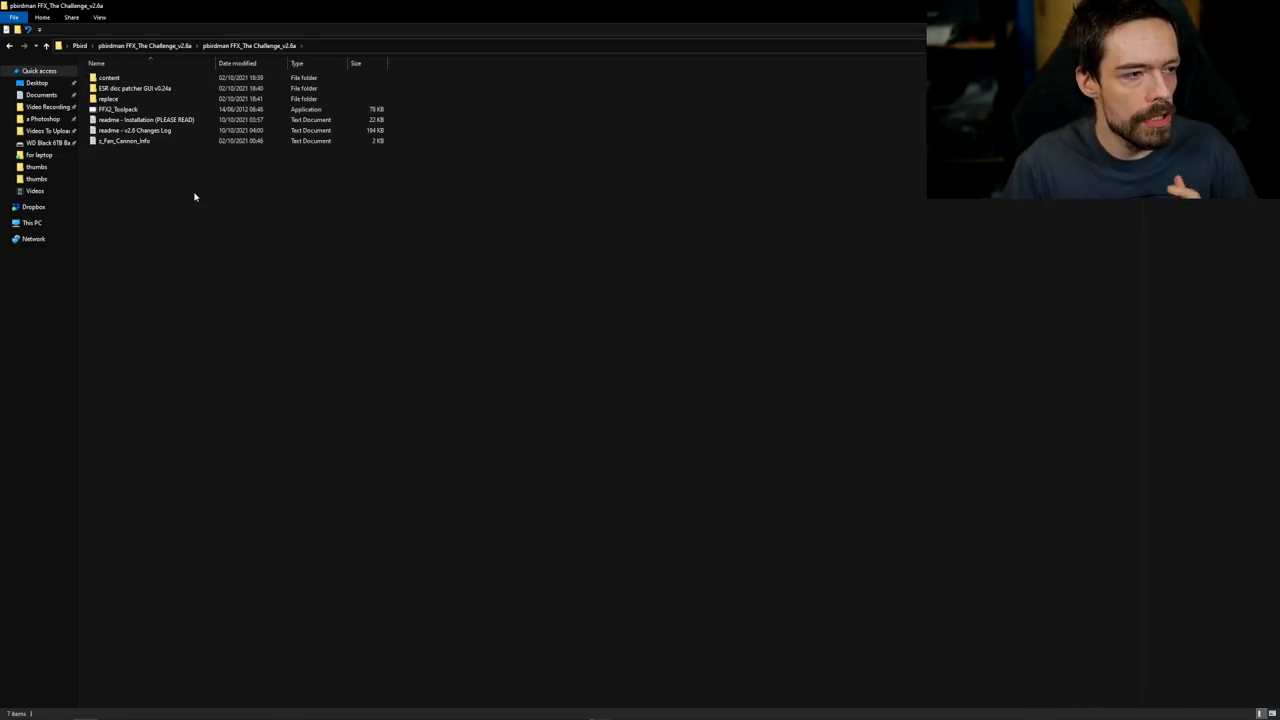
left_click(135, 88)
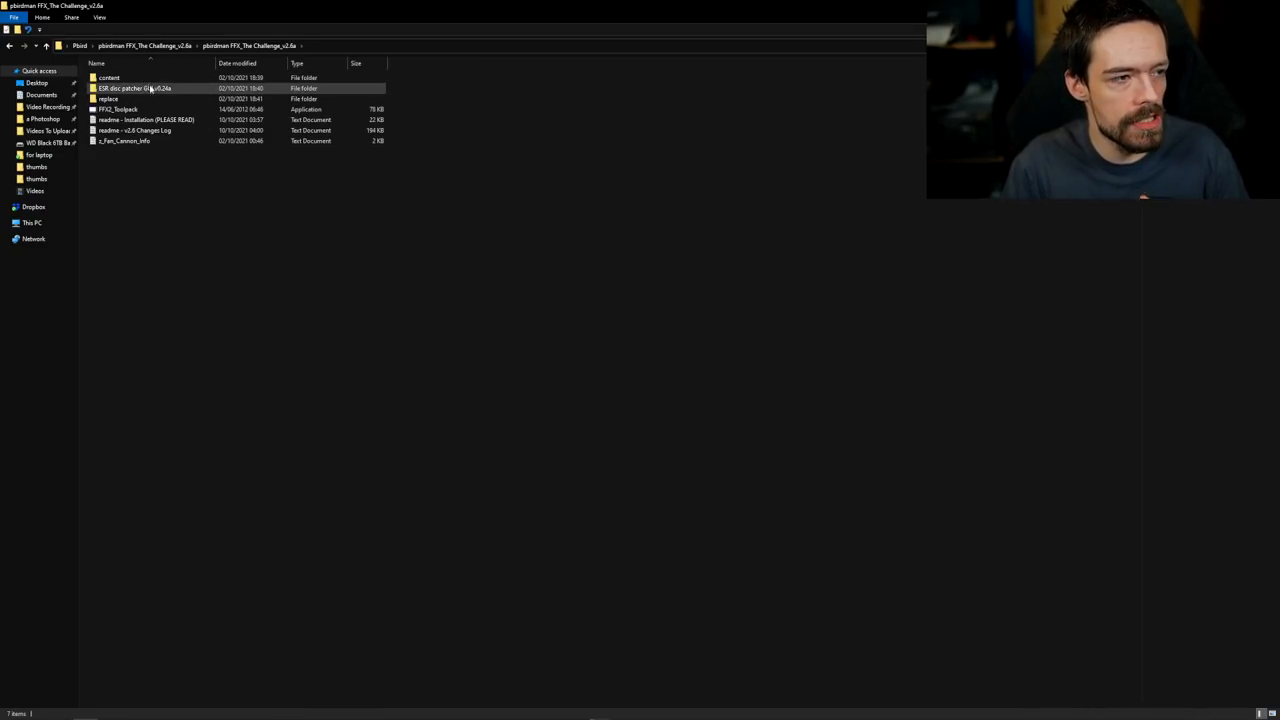
left_click(107, 98)
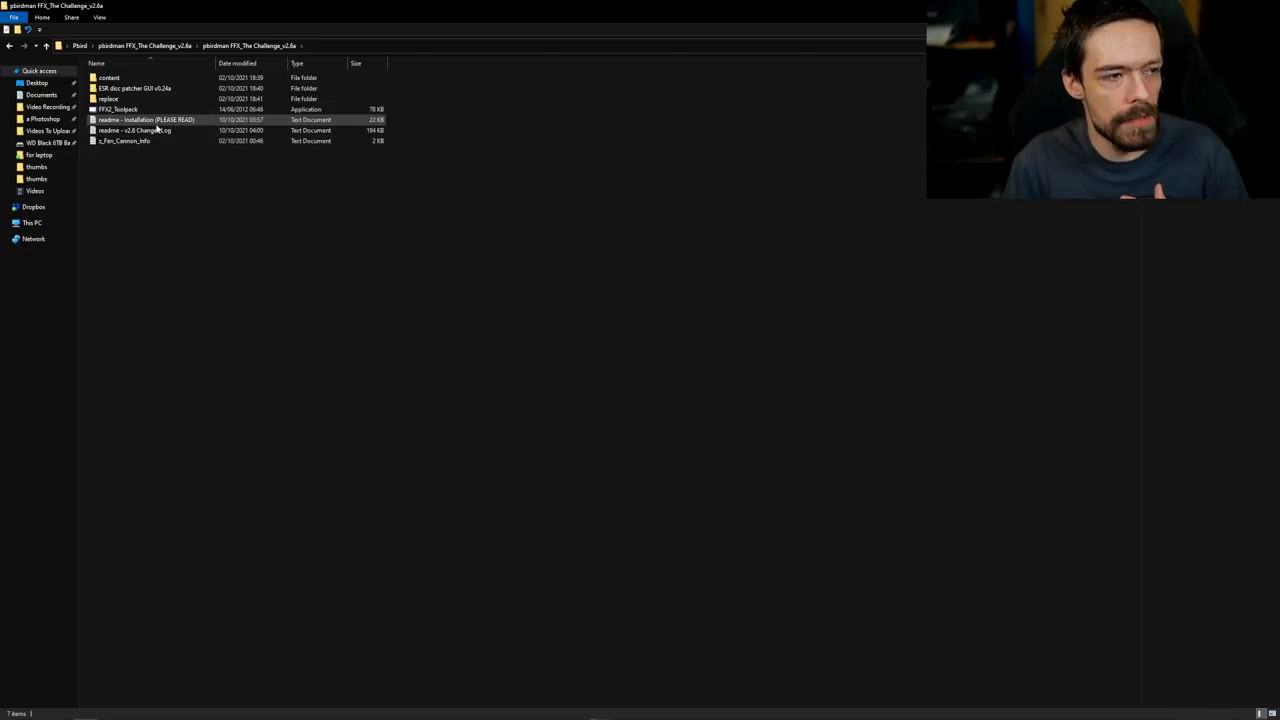
mouse_move(147, 125)
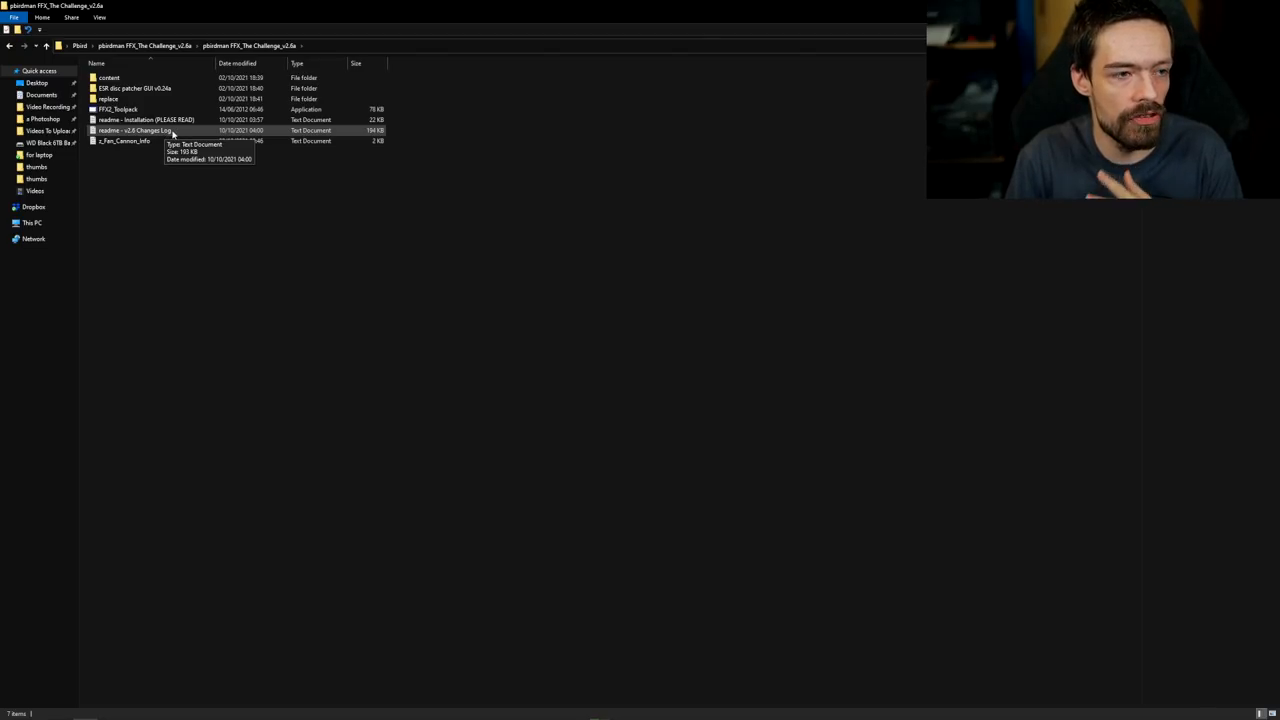
left_click(124, 140)
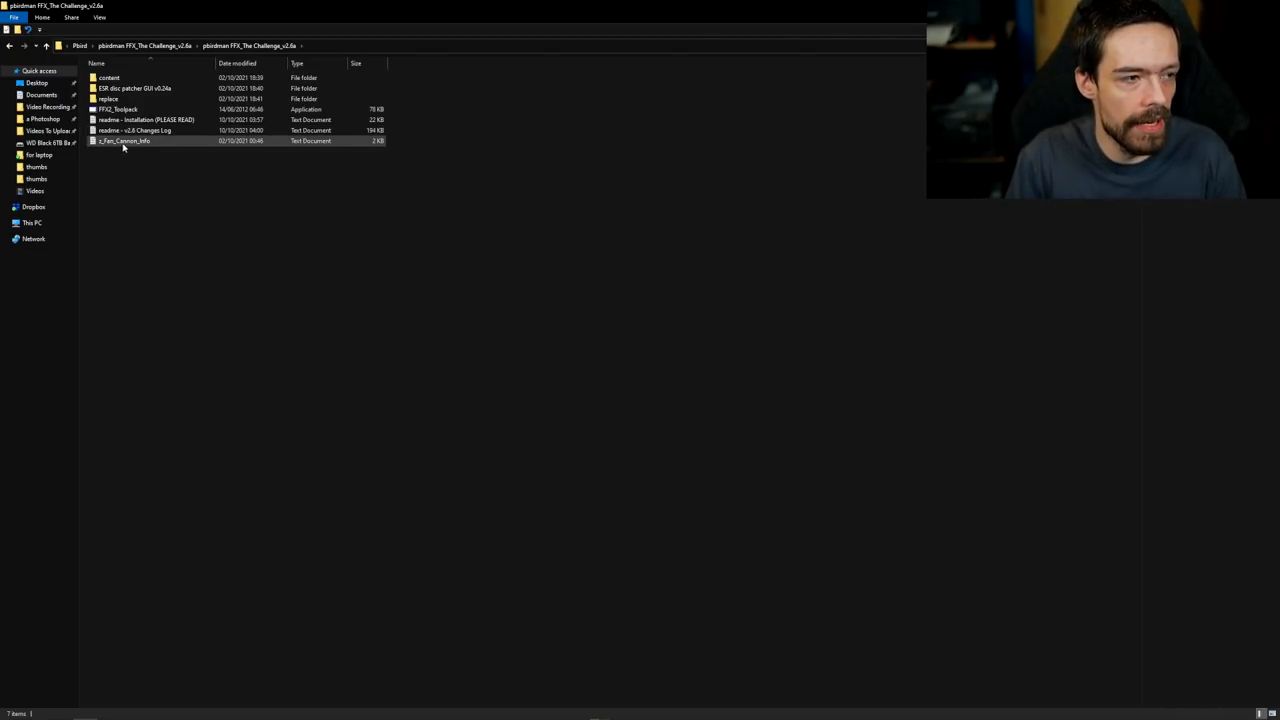
mouse_move(138, 141)
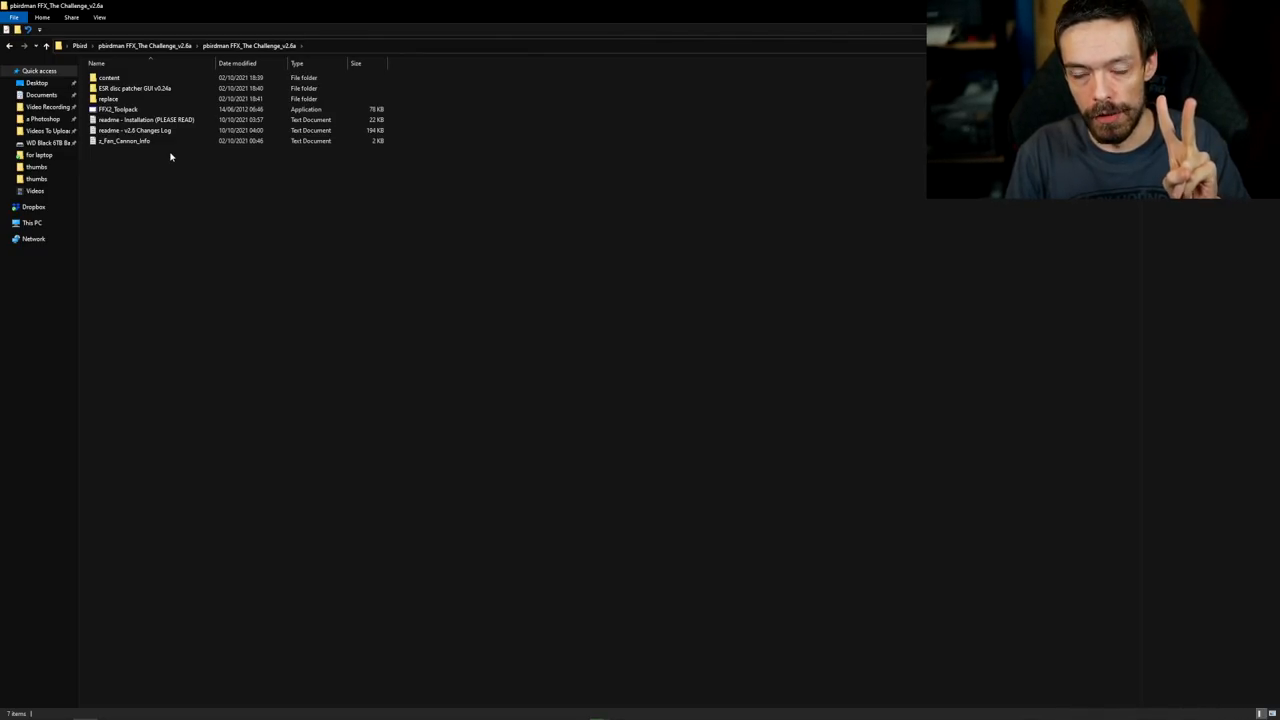
Step: Return to the Pbird folder holding the extracted Final Fantasy X and mod folders
left_click(145, 119)
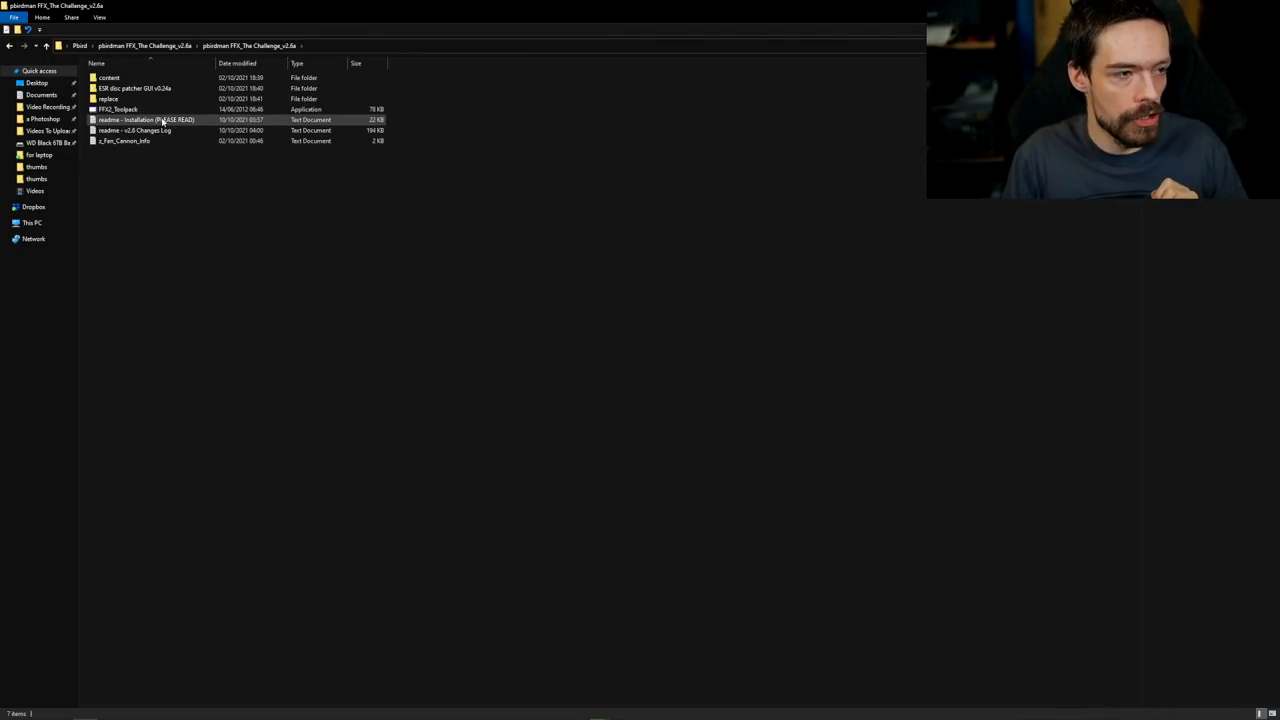
mouse_move(147, 120)
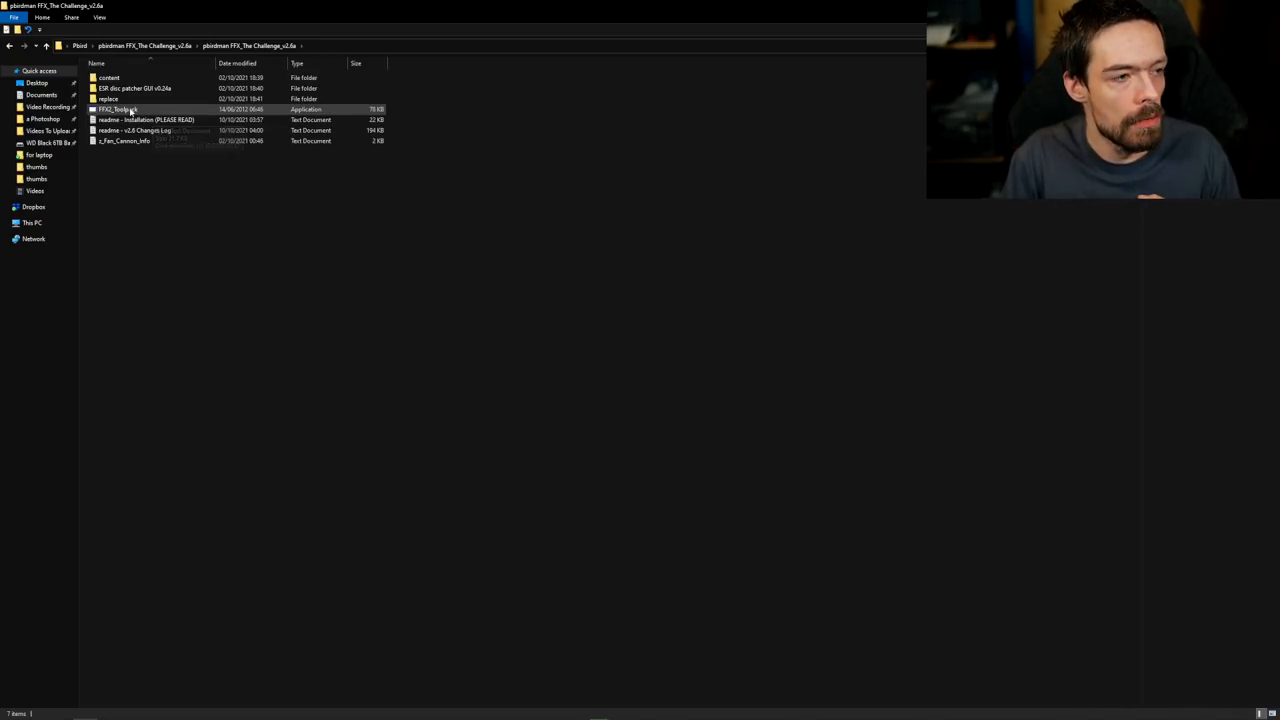
mouse_move(125, 109)
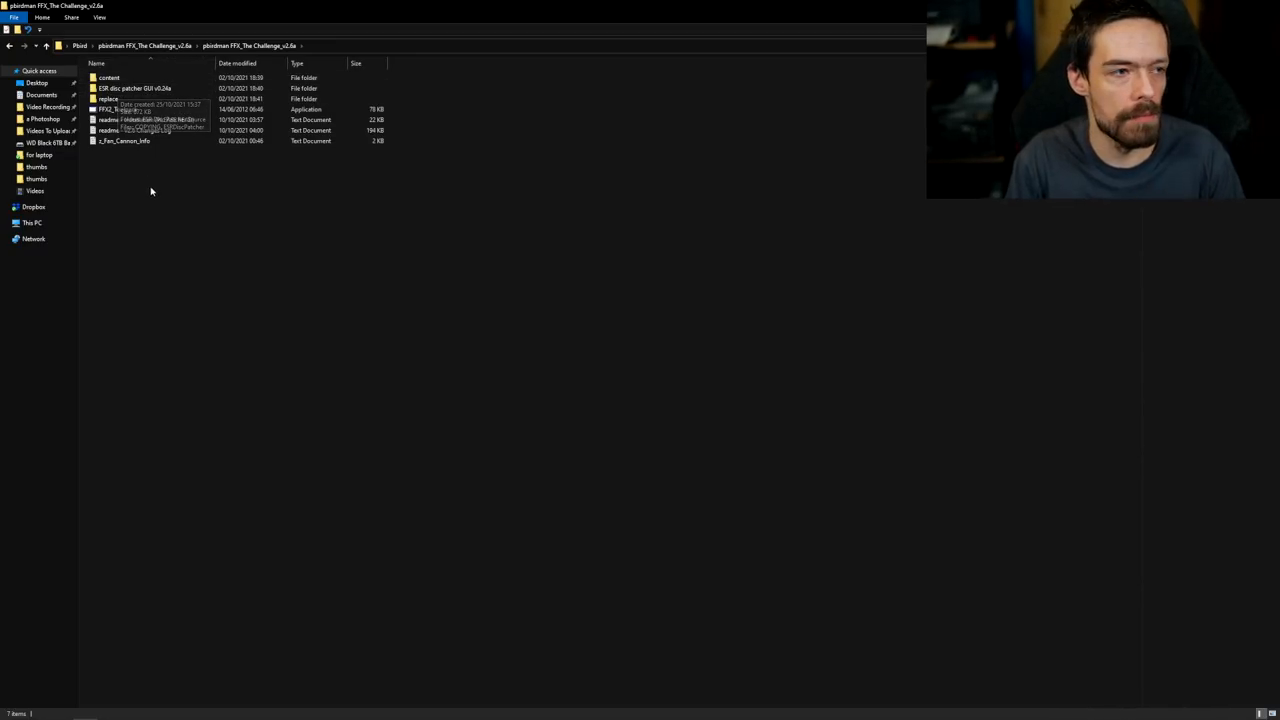
left_click(9, 46)
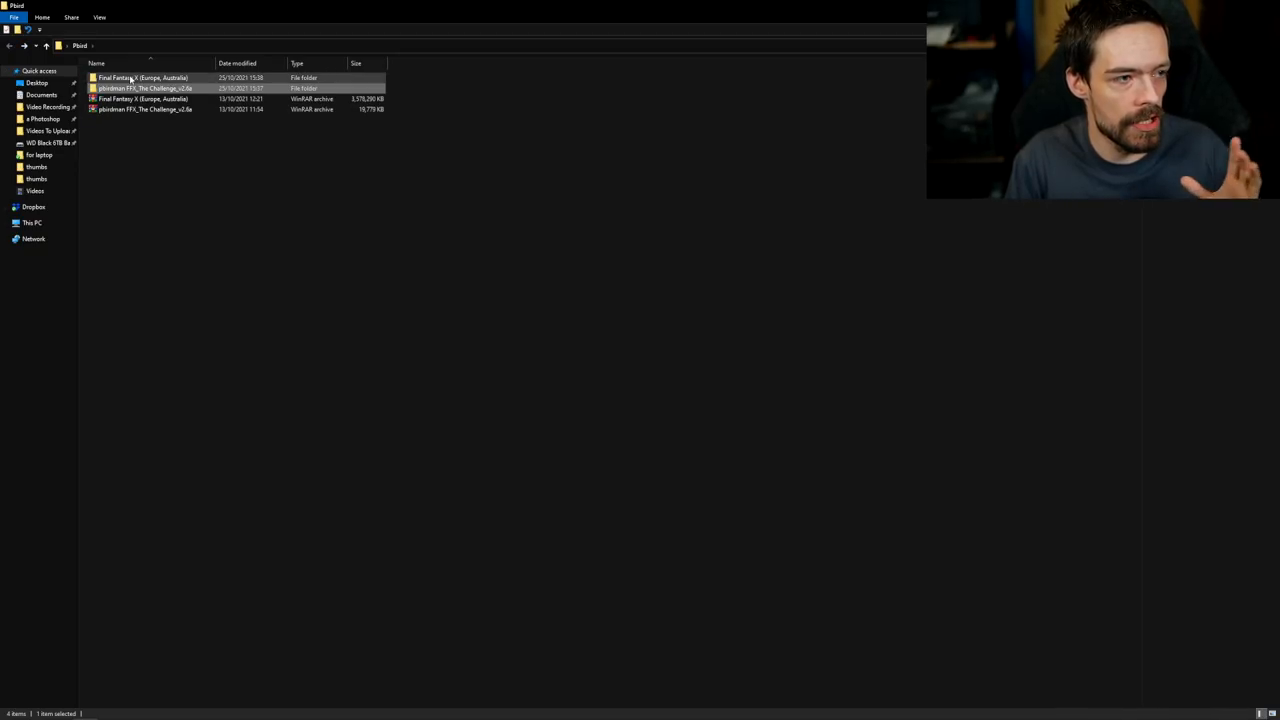
Step: Copy the Final Fantasy X (Europe, Australia) disc image into the pbirdman mod folder, then select the installation readme
double_click(142, 77)
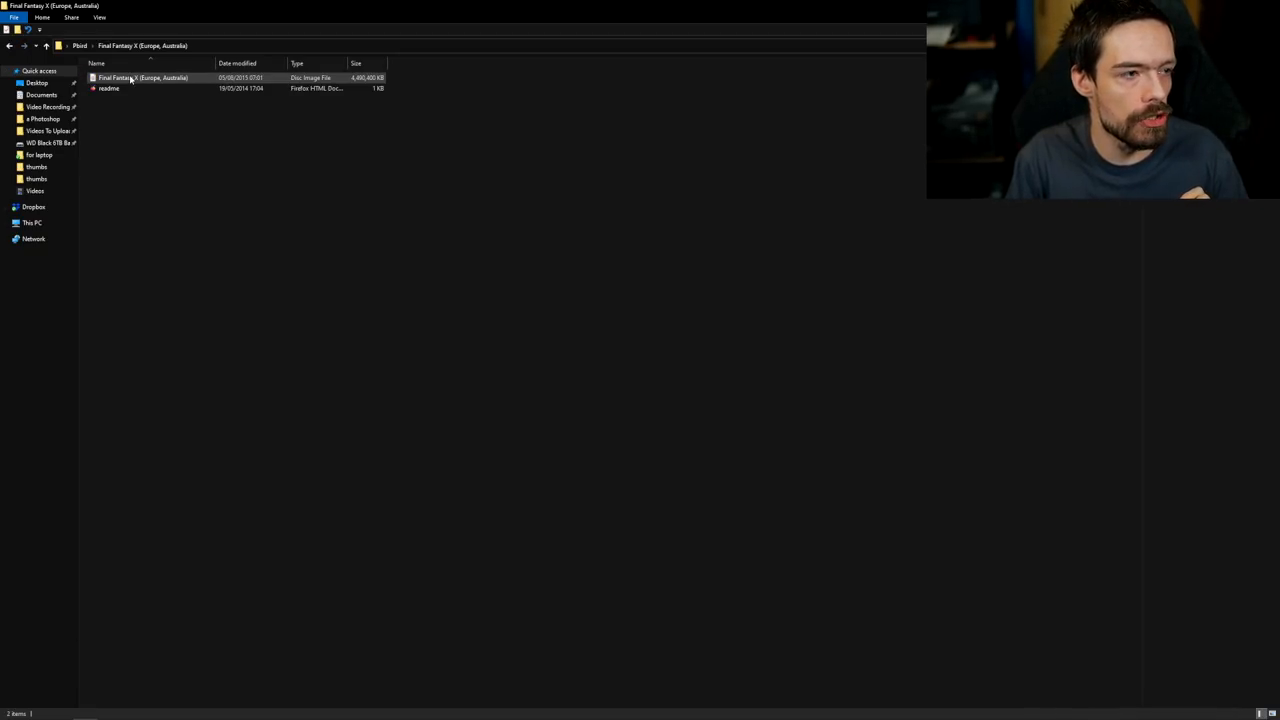
left_click(140, 120)
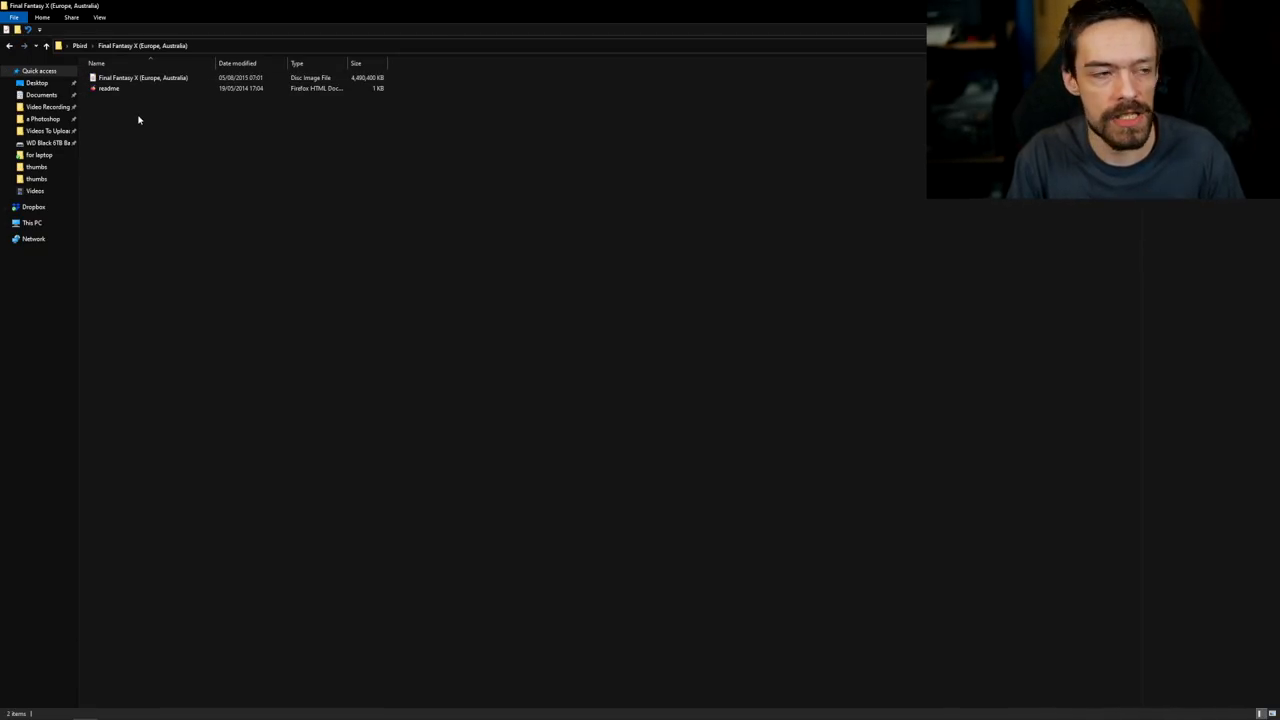
right_click(142, 77)
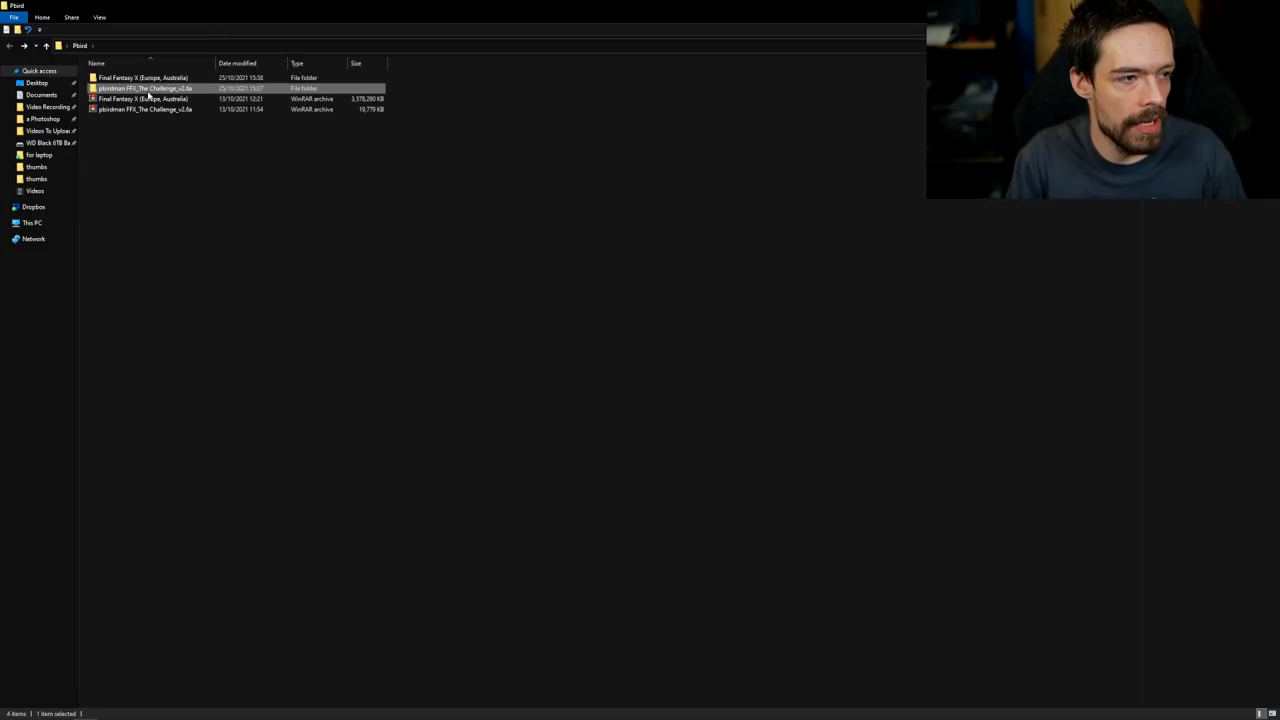
double_click(145, 88)
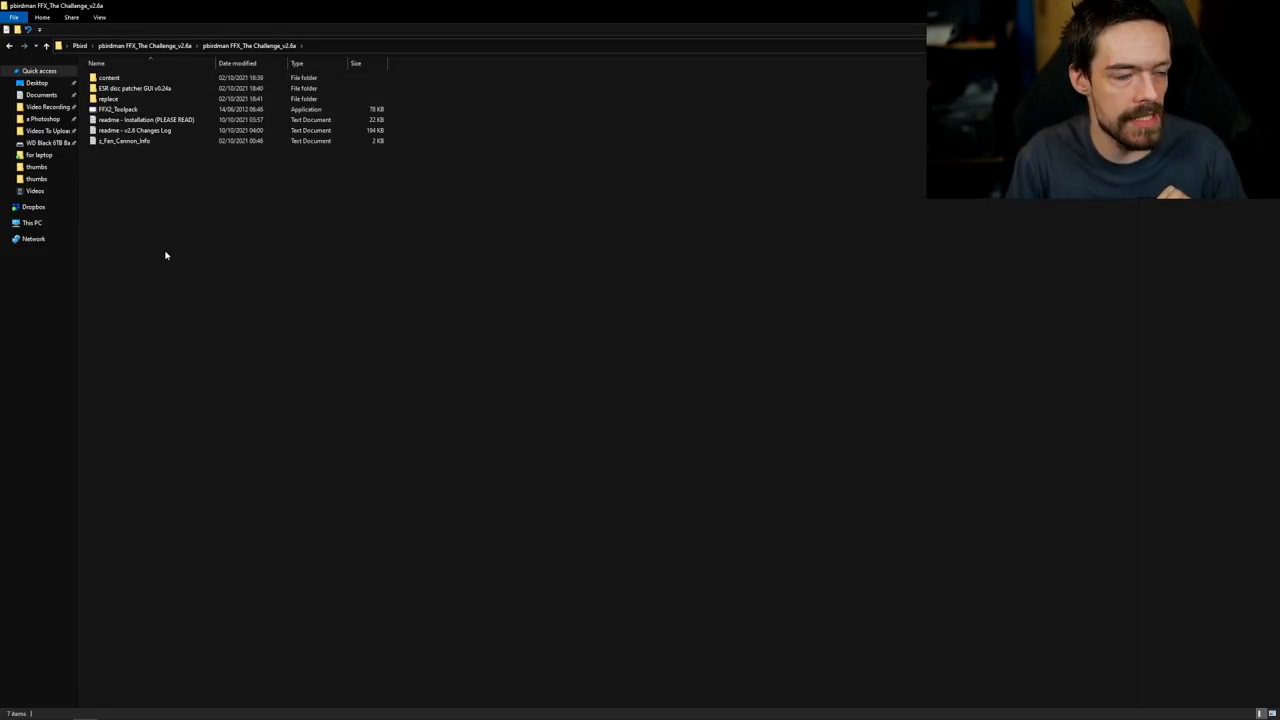
right_click(175, 258)
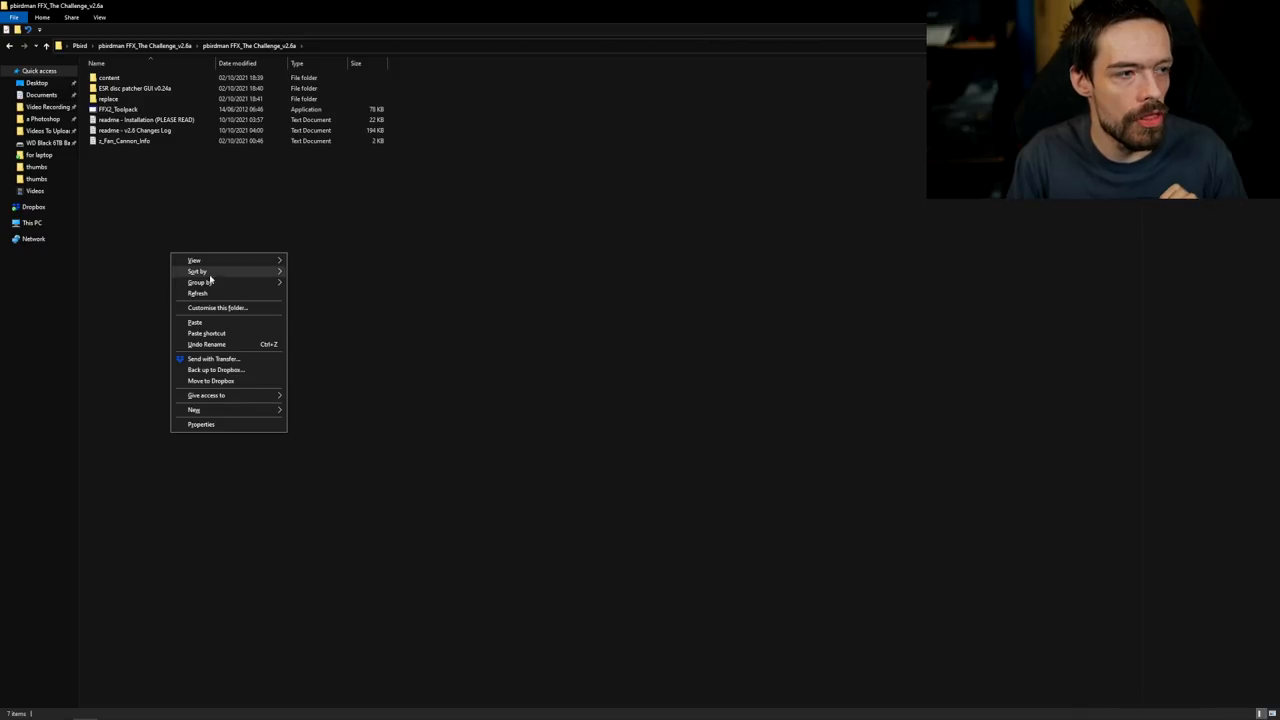
mouse_move(200, 322)
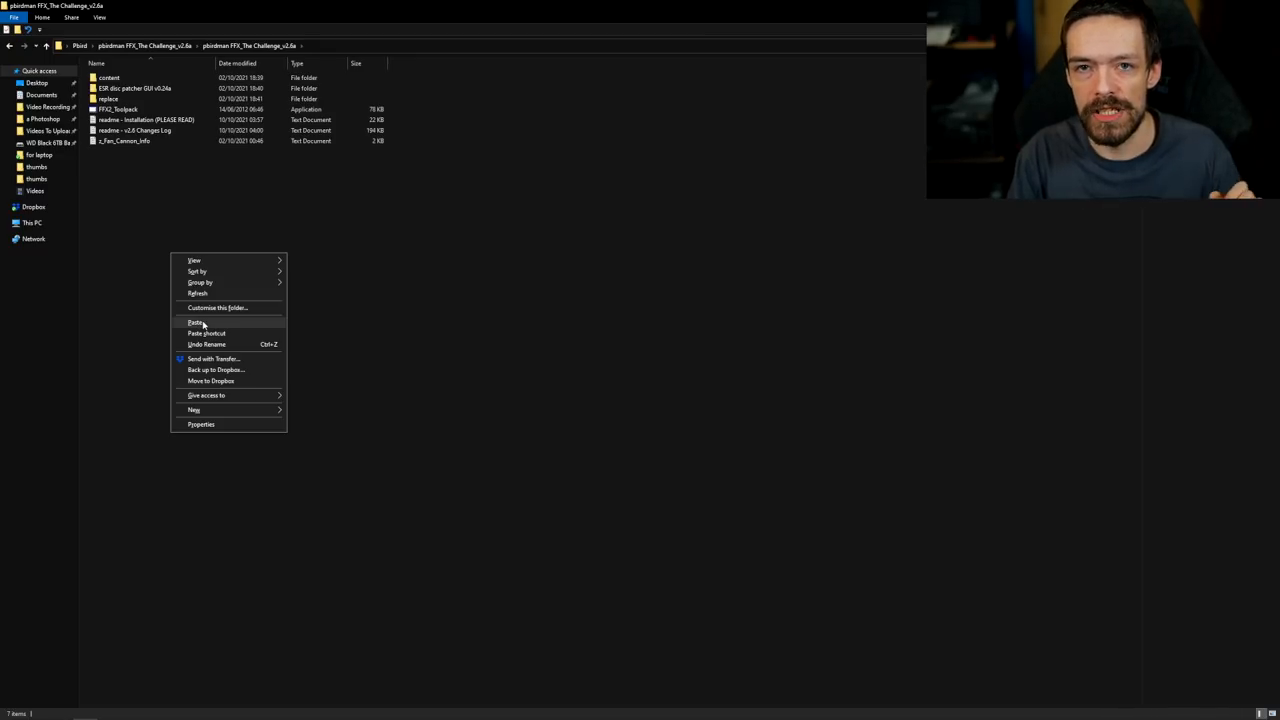
left_click(196, 322)
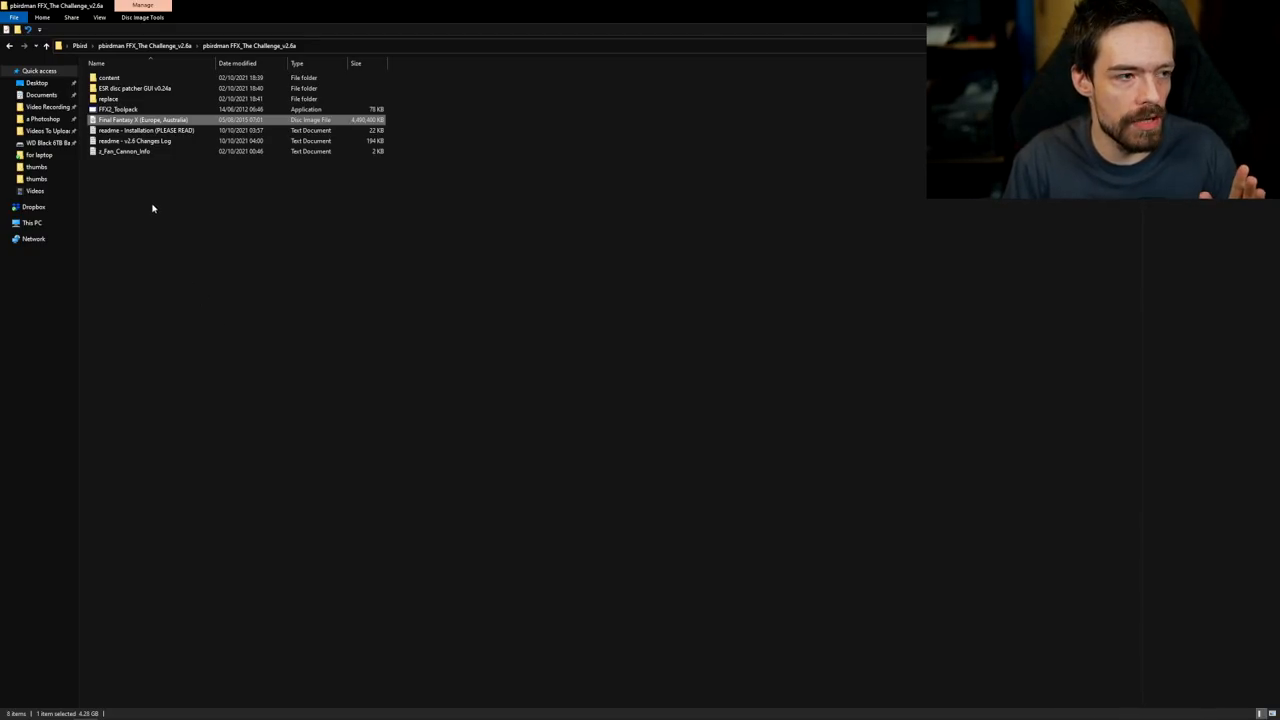
mouse_move(146, 130)
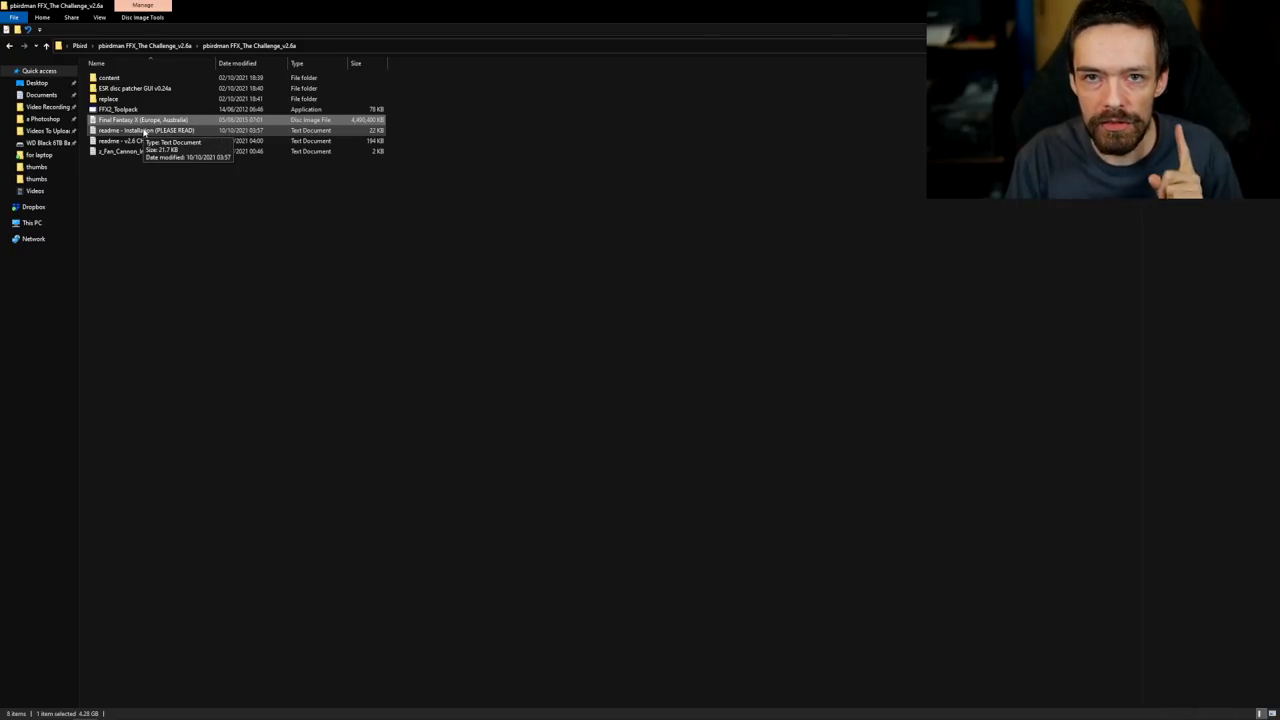
left_click(147, 130)
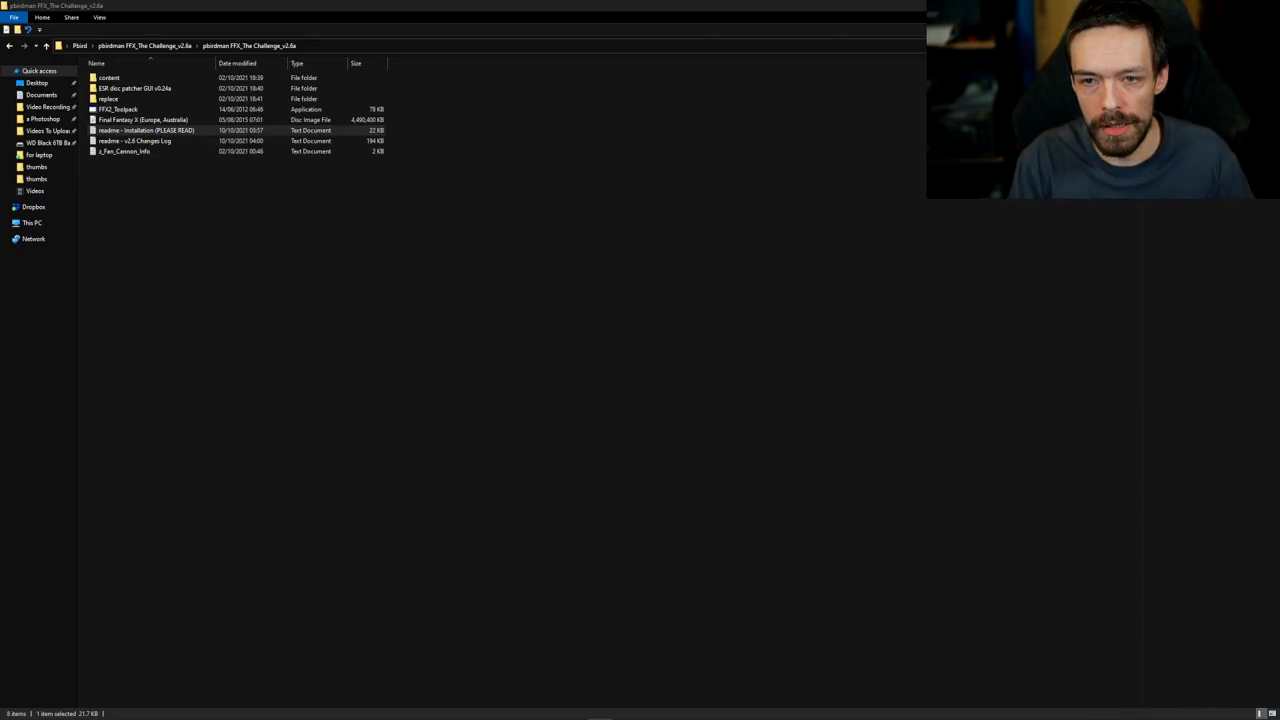
double_click(146, 130)
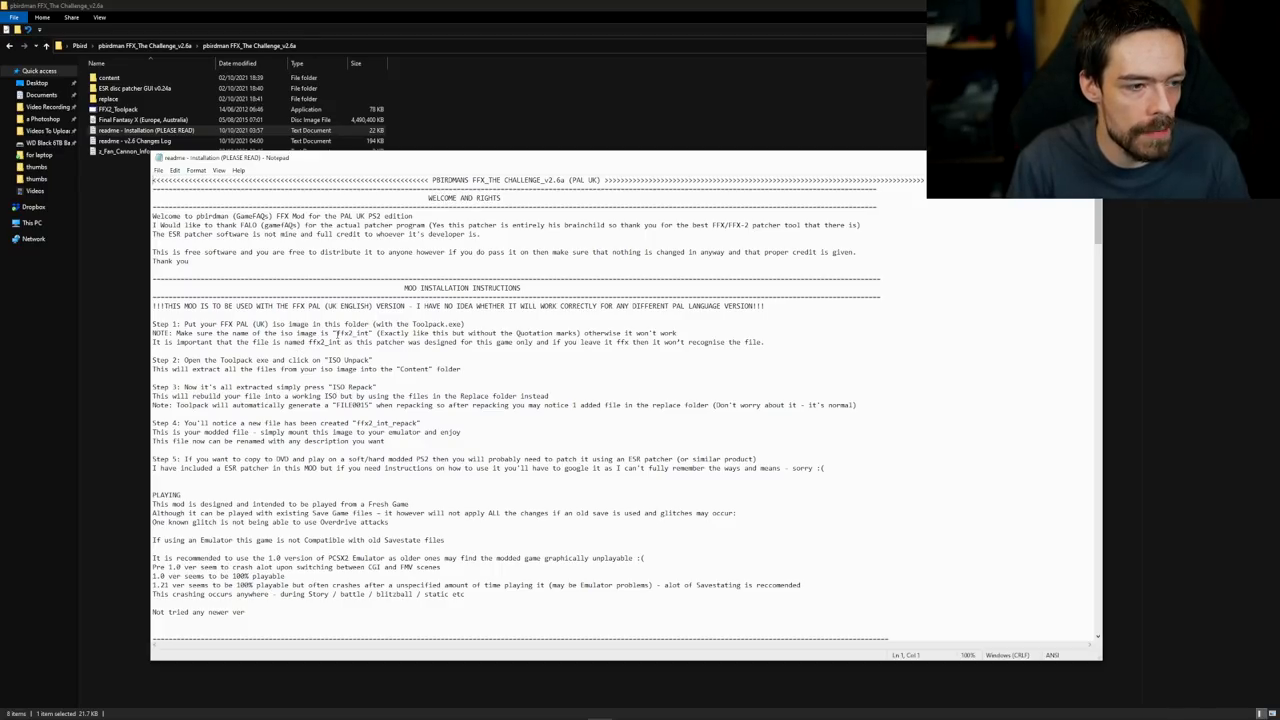
double_click(348, 332)
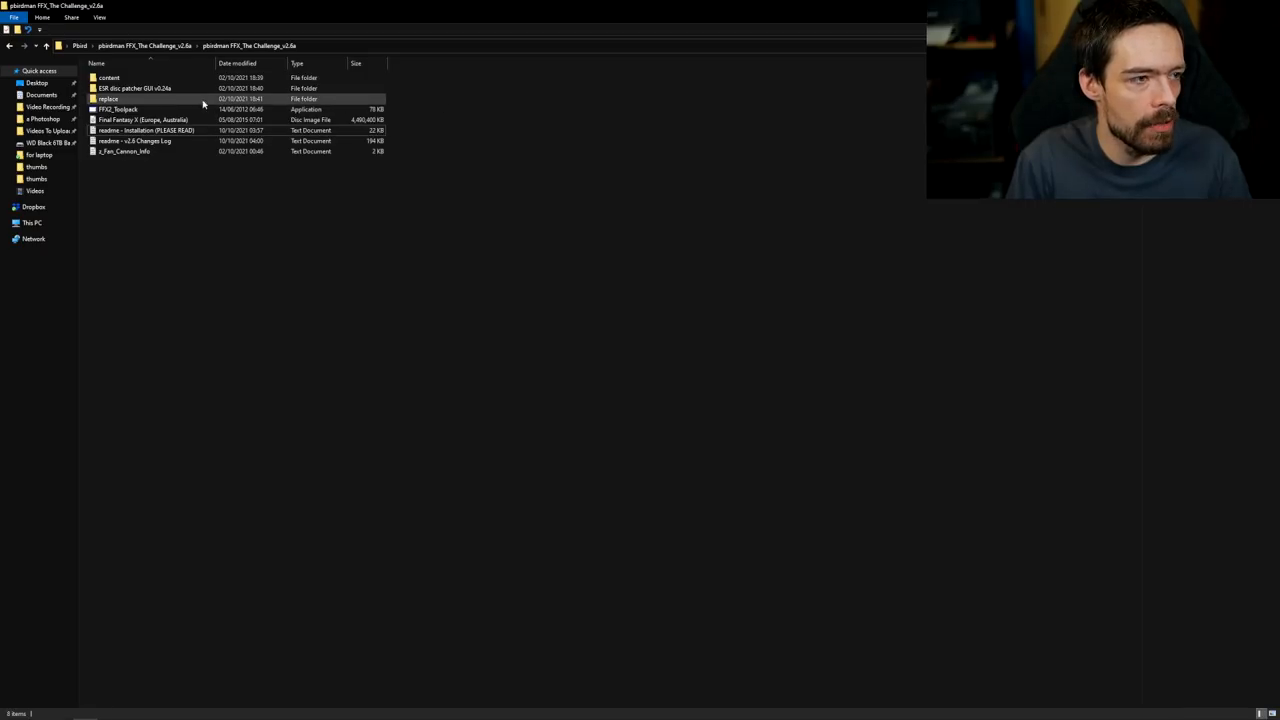
Step: Rename the Final Fantasy X disc image to ffx2_int
right_click(143, 119)
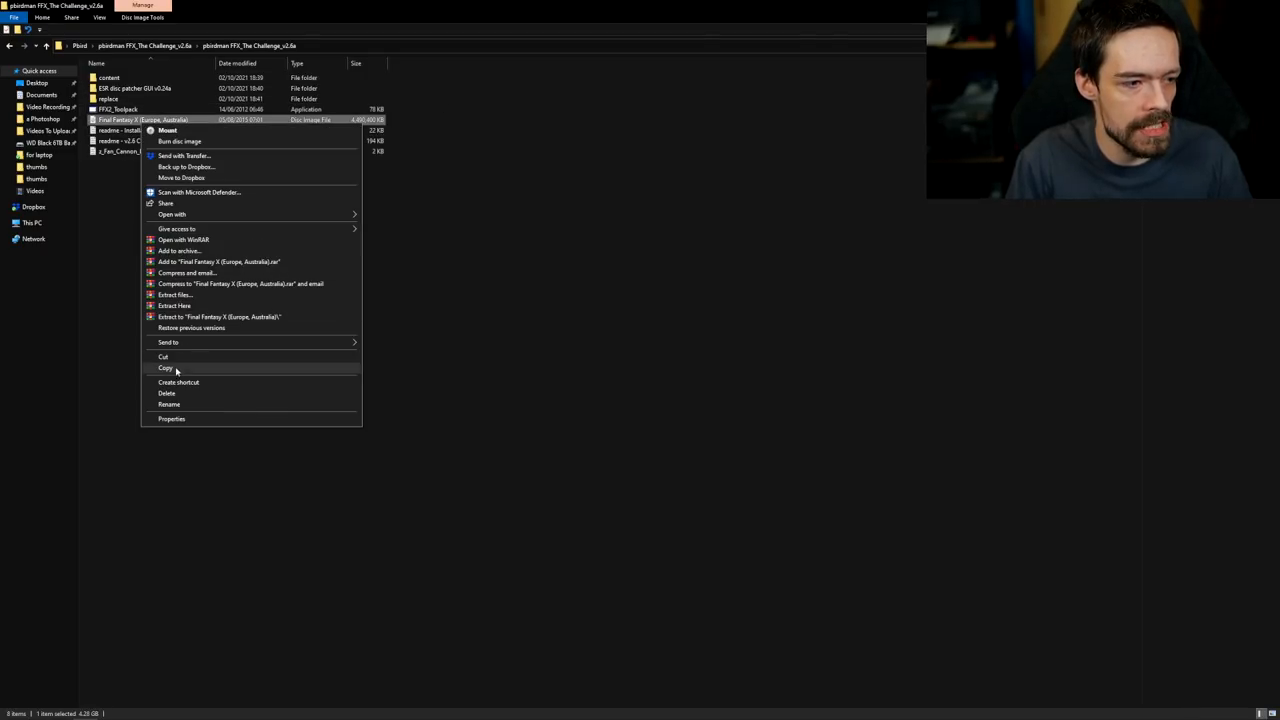
left_click(169, 404)
type("ffx_int")
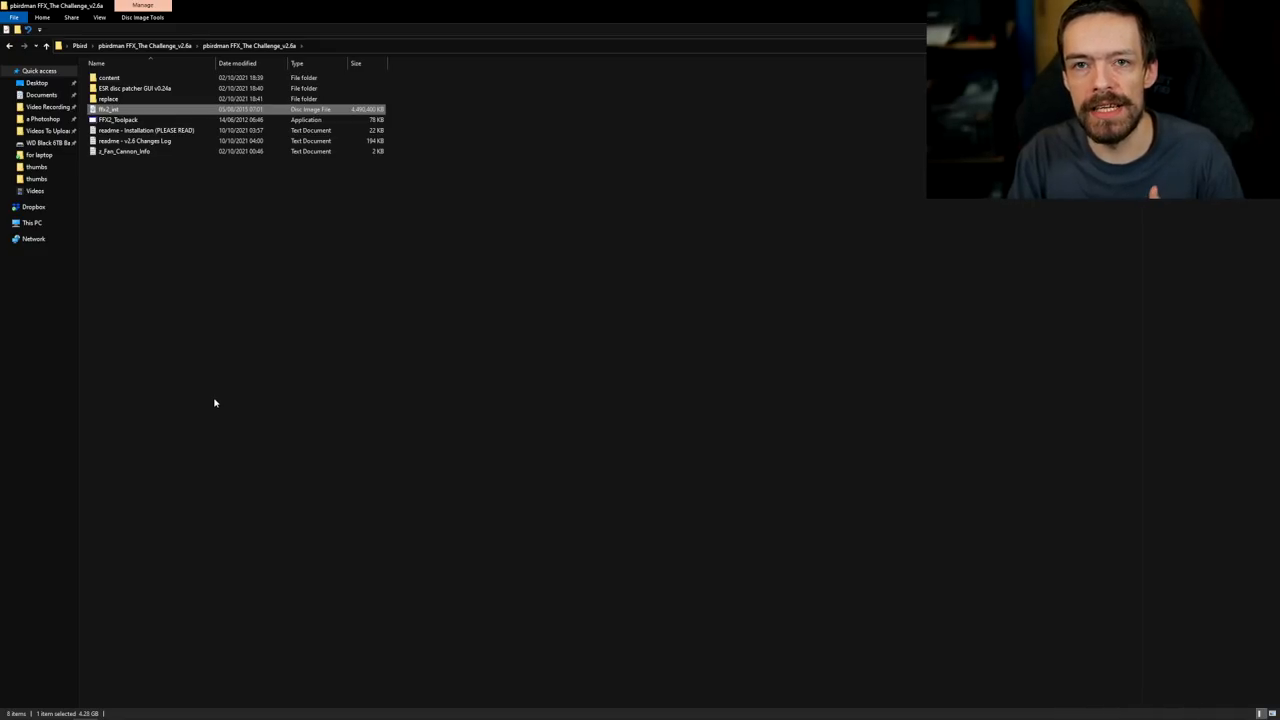
mouse_move(184, 267)
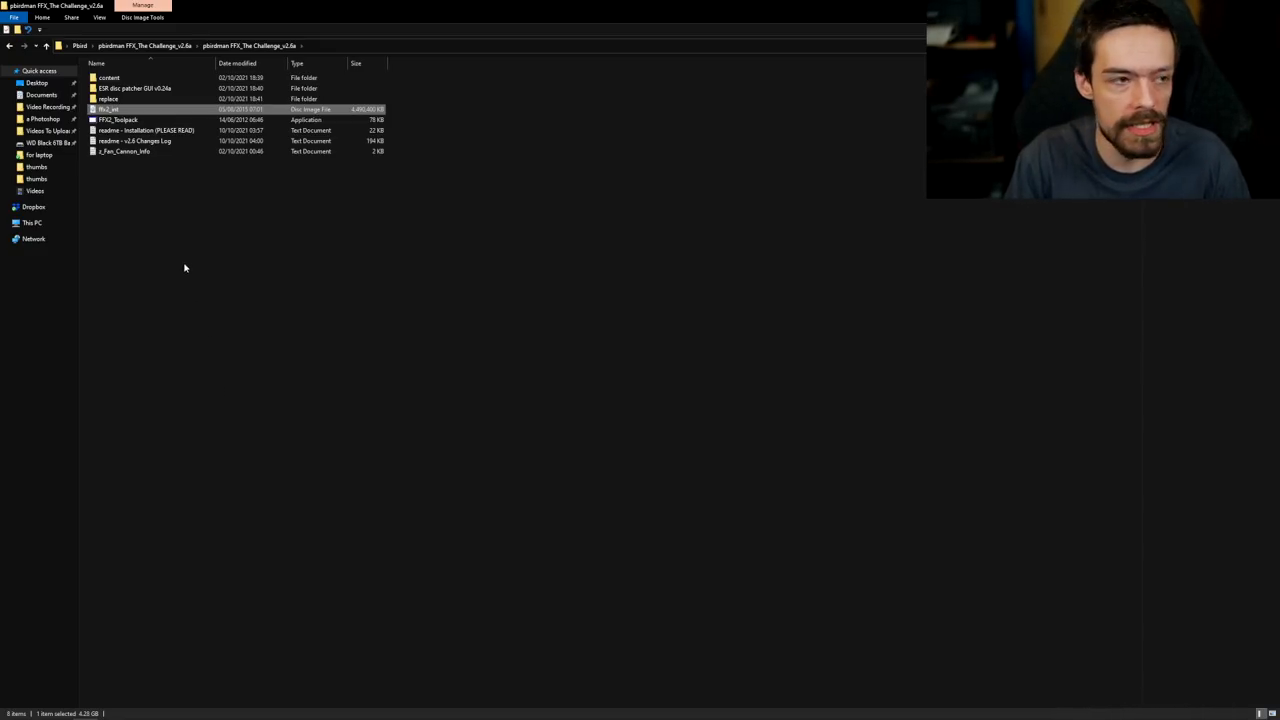
left_click(118, 119)
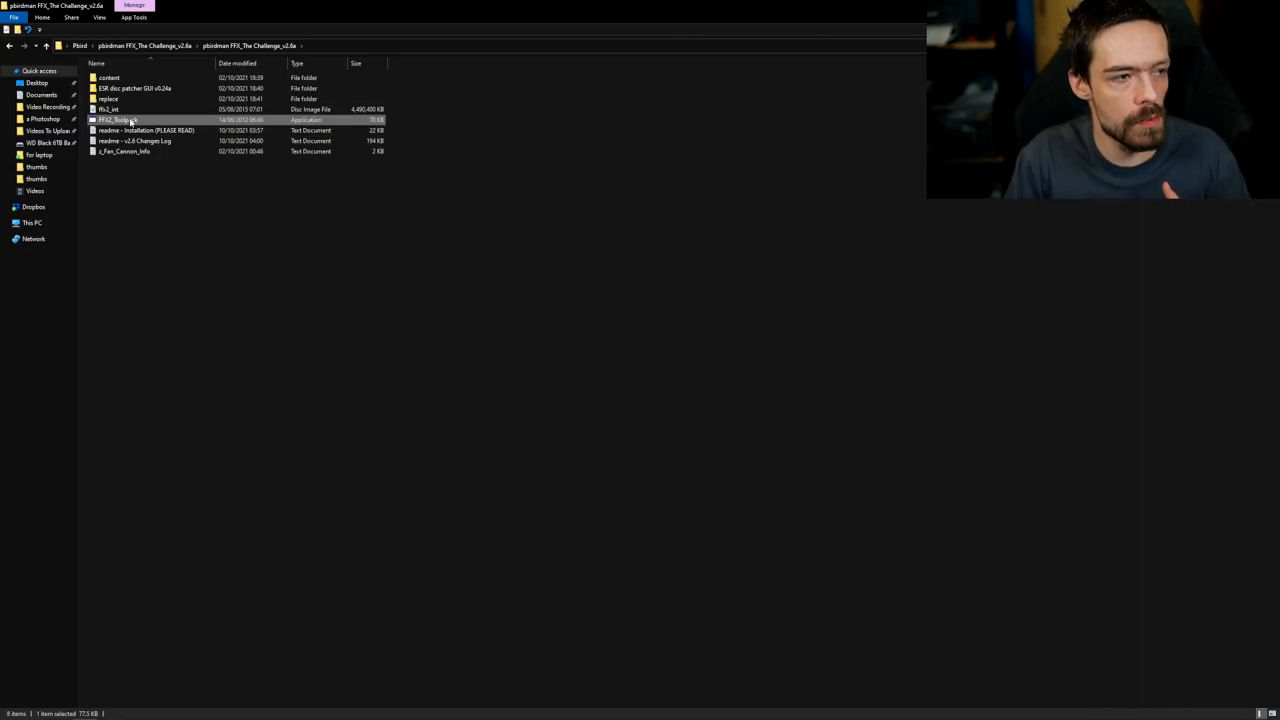
Step: Launch FFX2_Toolpack, centre its window, and run ISO Unpack on the ffx2_int image
double_click(118, 119)
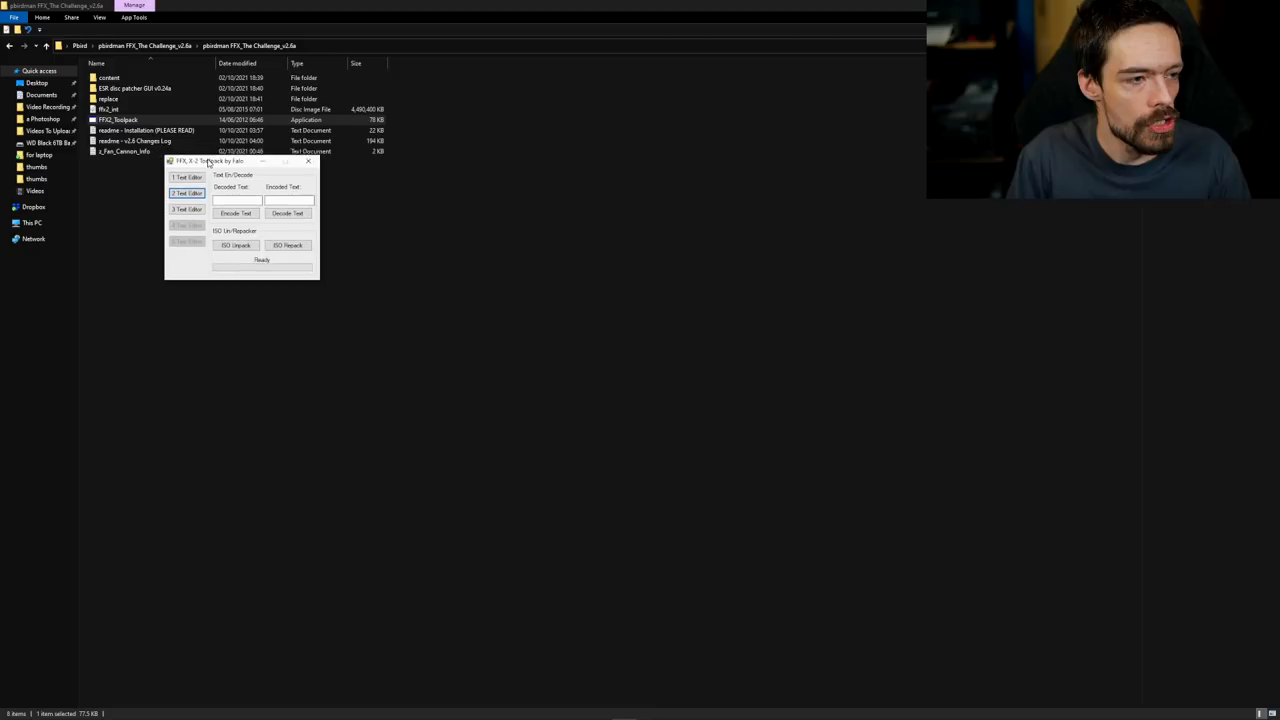
left_click_drag(210, 161, 283, 193)
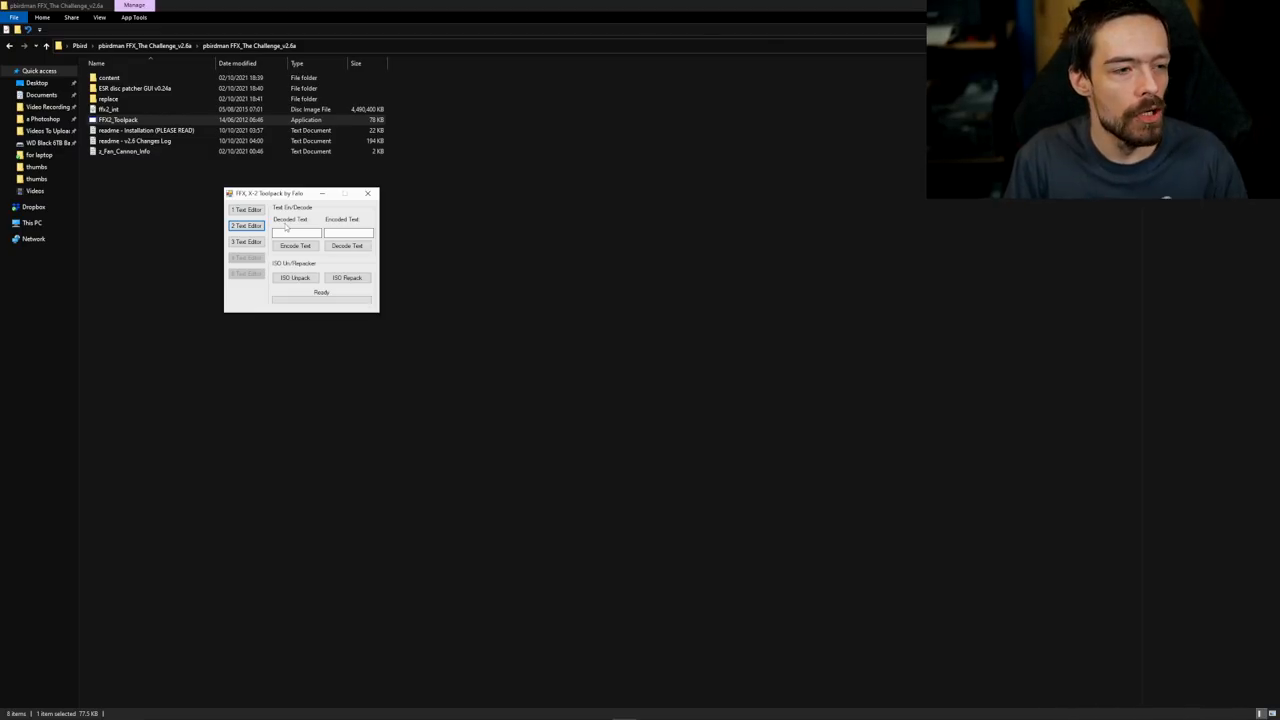
left_click(295, 277)
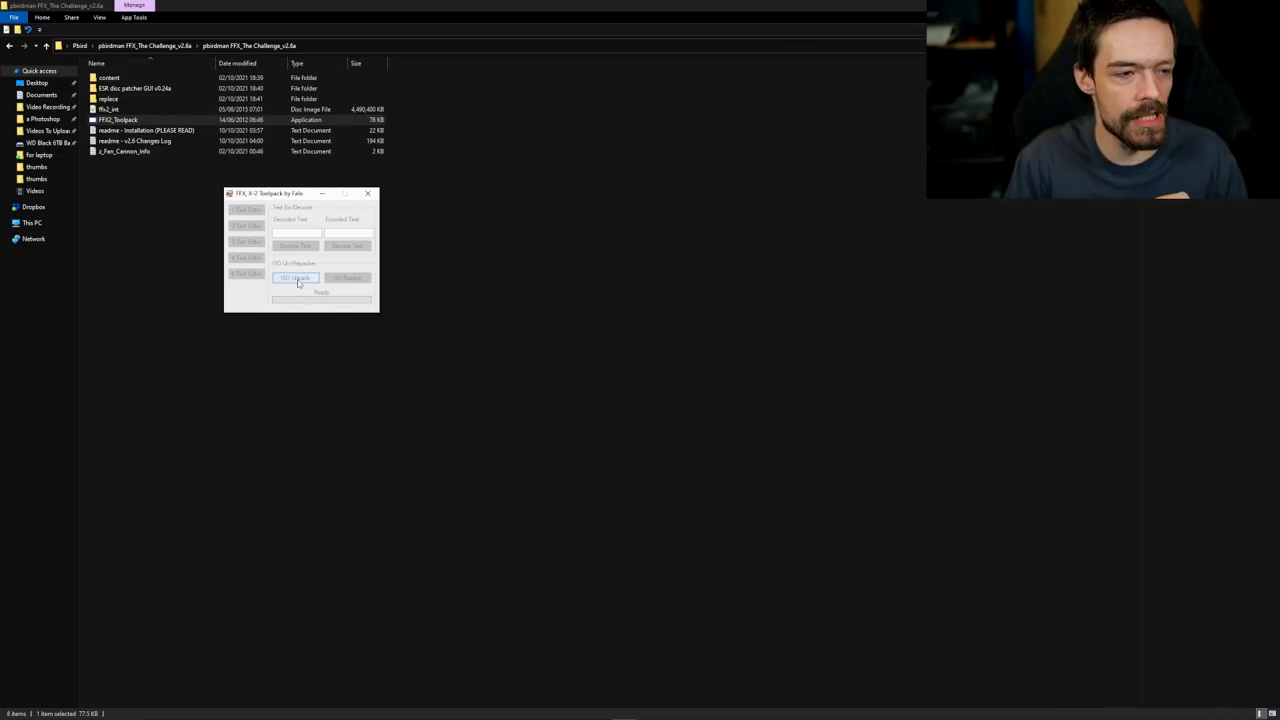
left_click(295, 277)
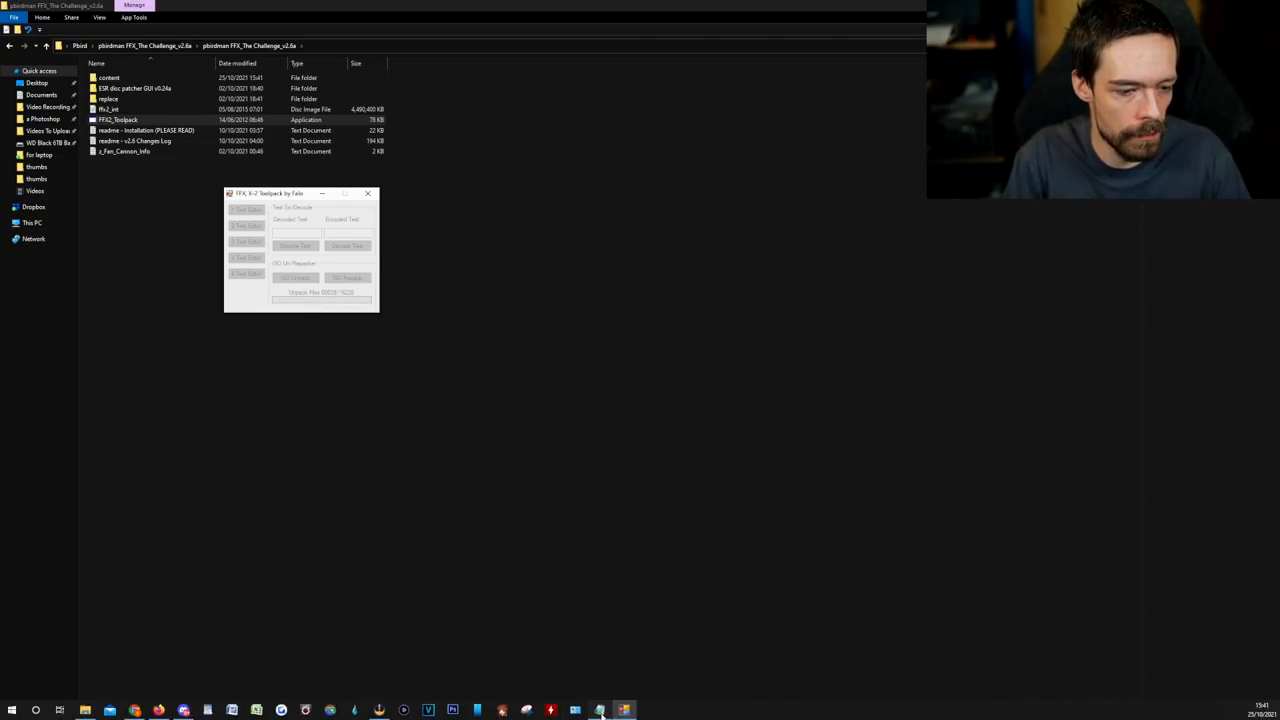
double_click(146, 130)
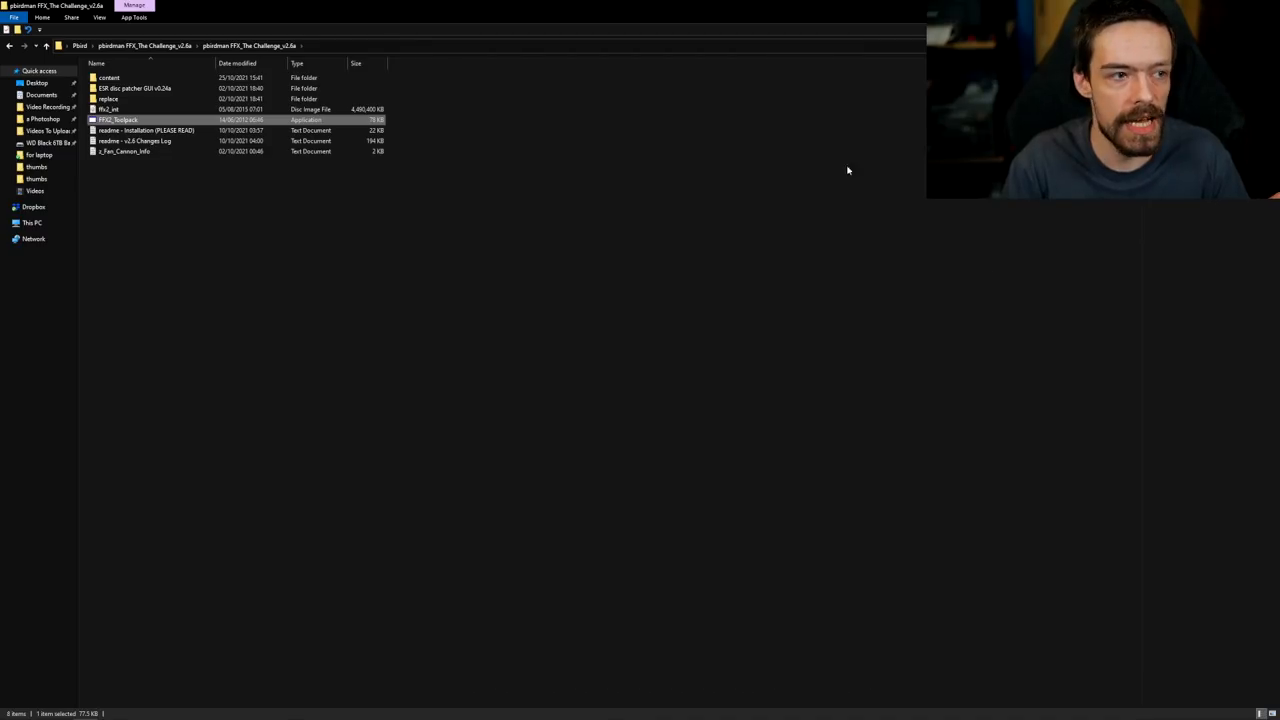
Step: Bring FFX-2 Toolpack back into view while ISO Unpack completes all 16228 files
double_click(117, 119)
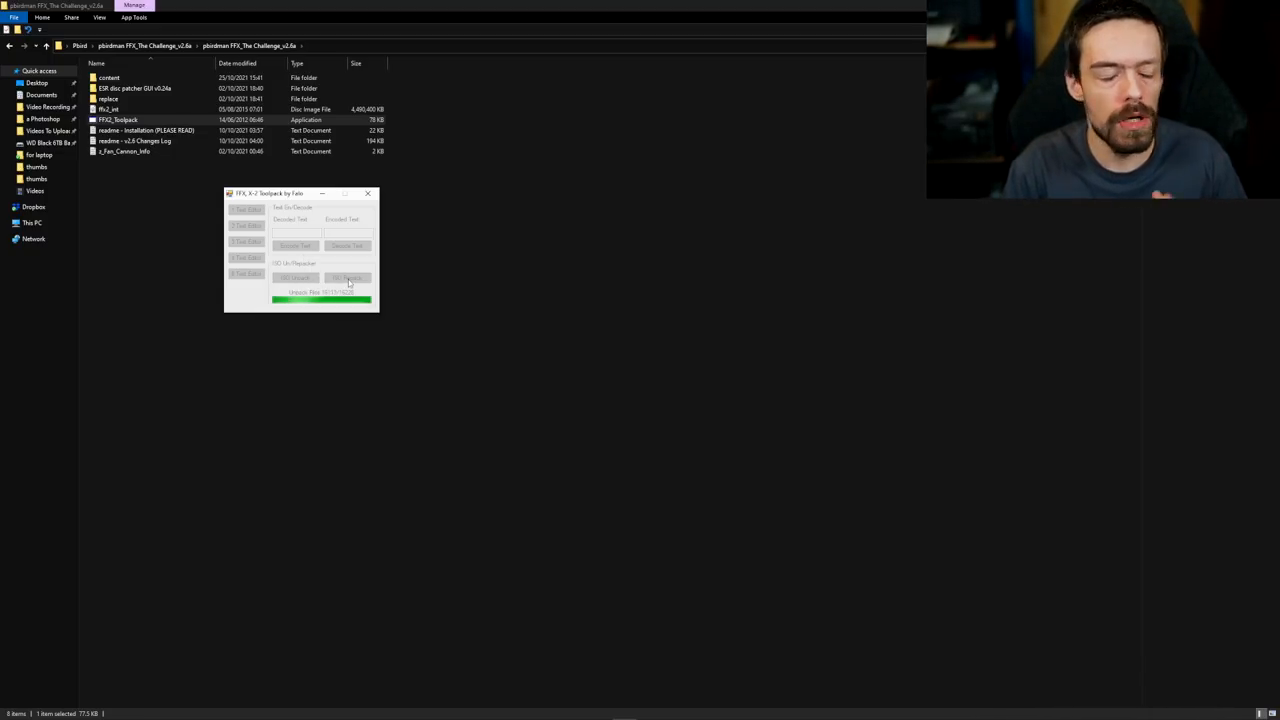
left_click(118, 119)
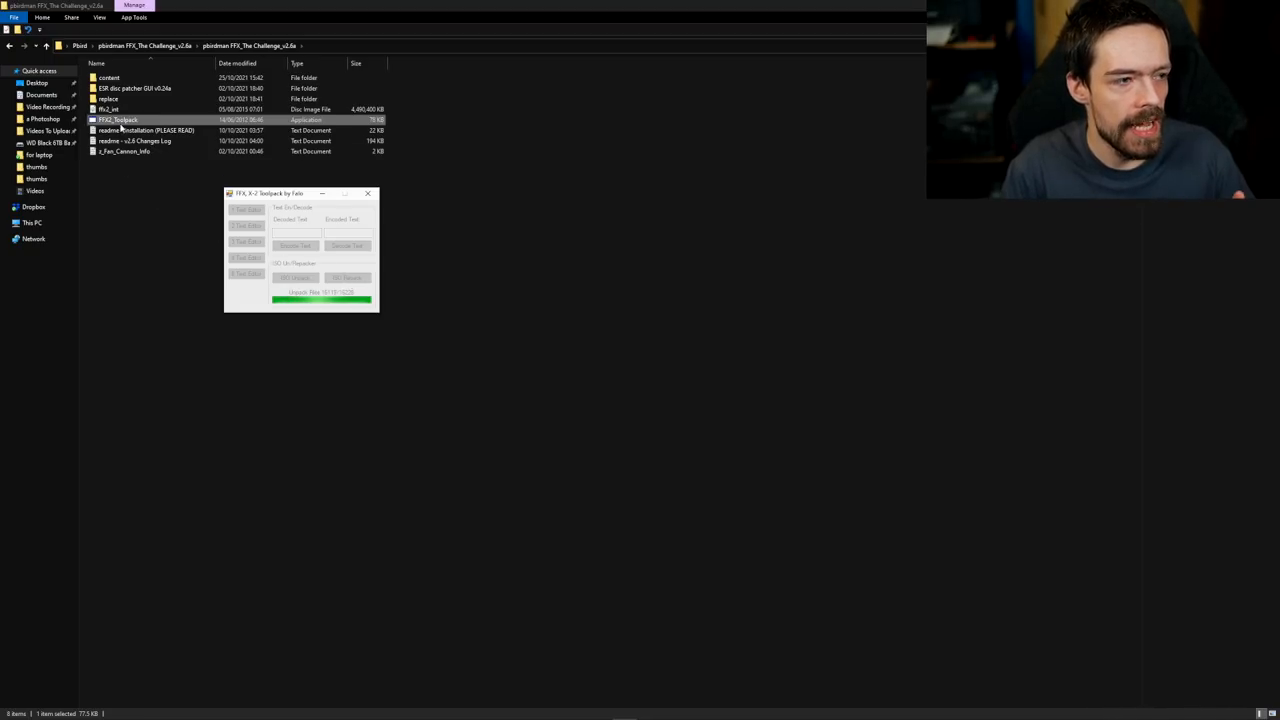
left_click(147, 130)
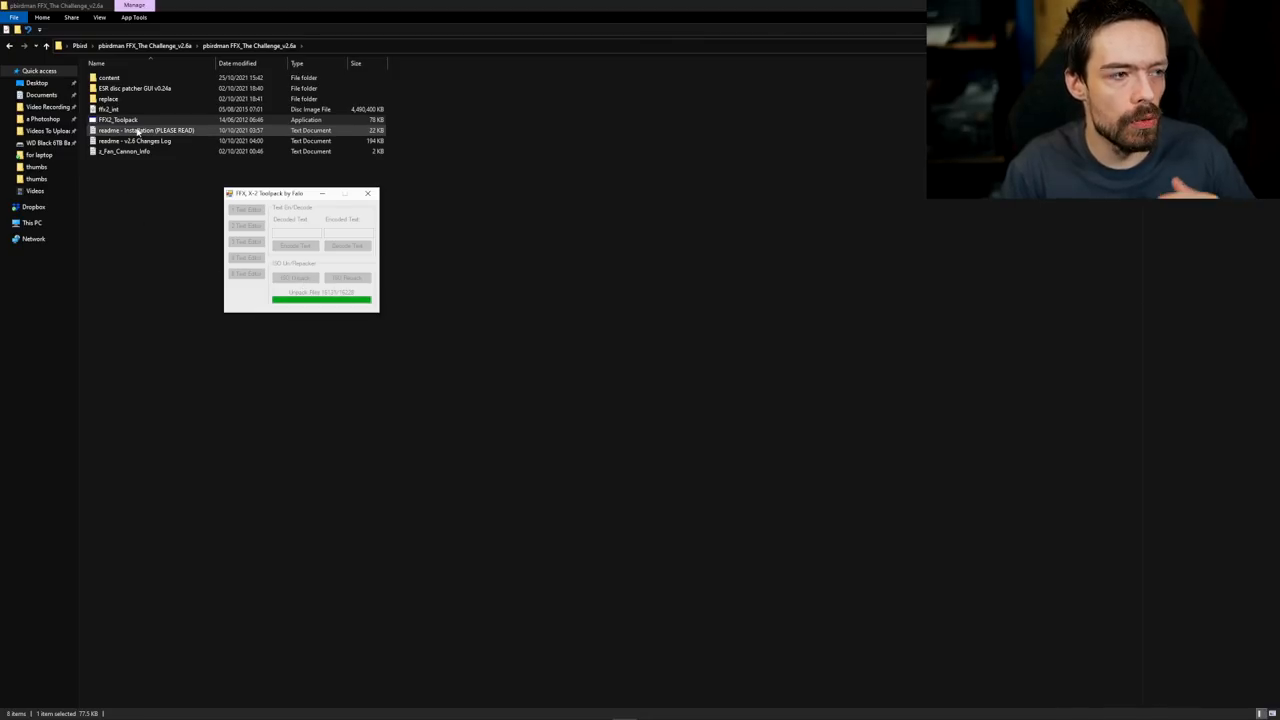
left_click(109, 77)
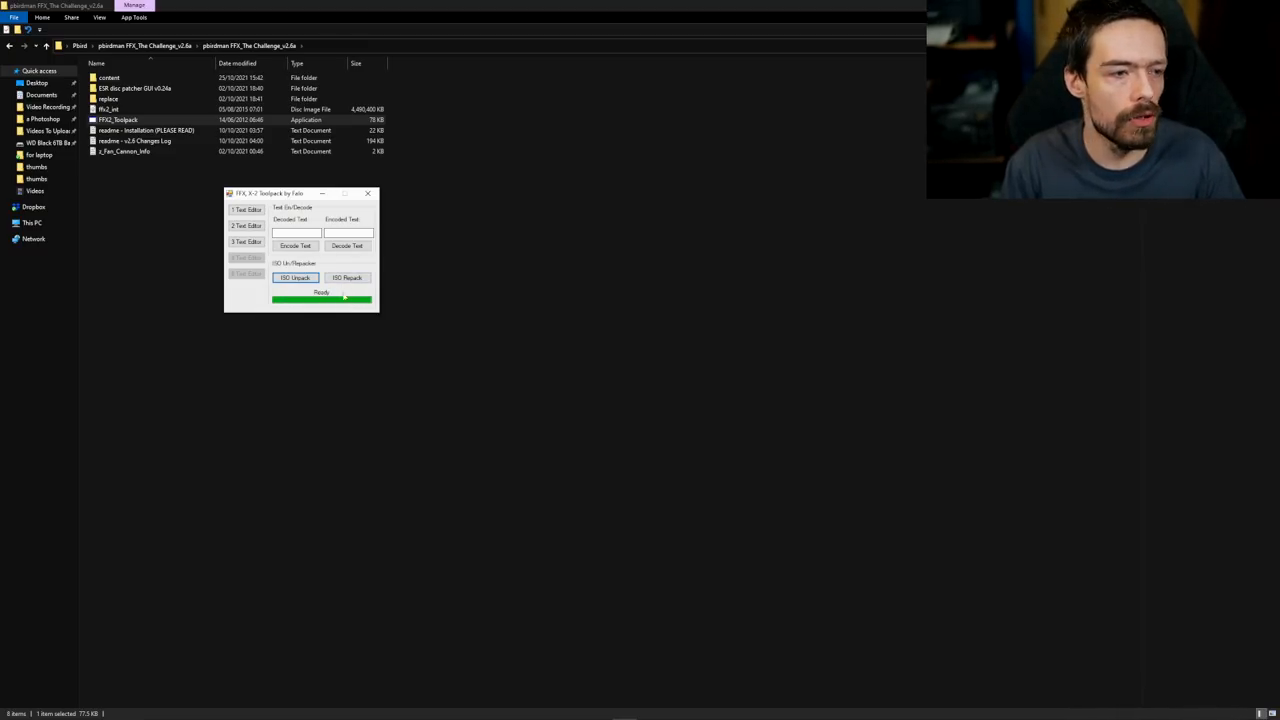
Step: Run ISO Repack to build the ffx2_int_repack disc image from the modded files
left_click(295, 277)
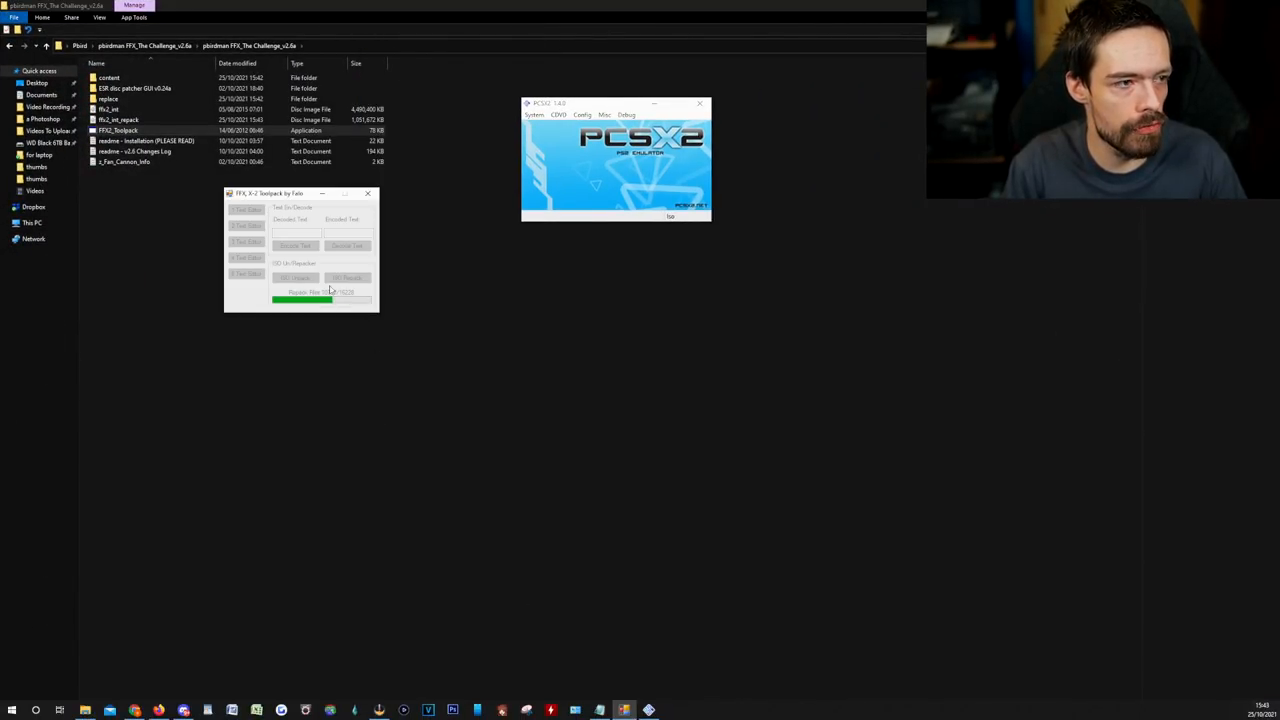
Step: Close FFX-2 Toolpack once the 4.29 GB ffx2_int_repack image is complete
left_click(118, 119)
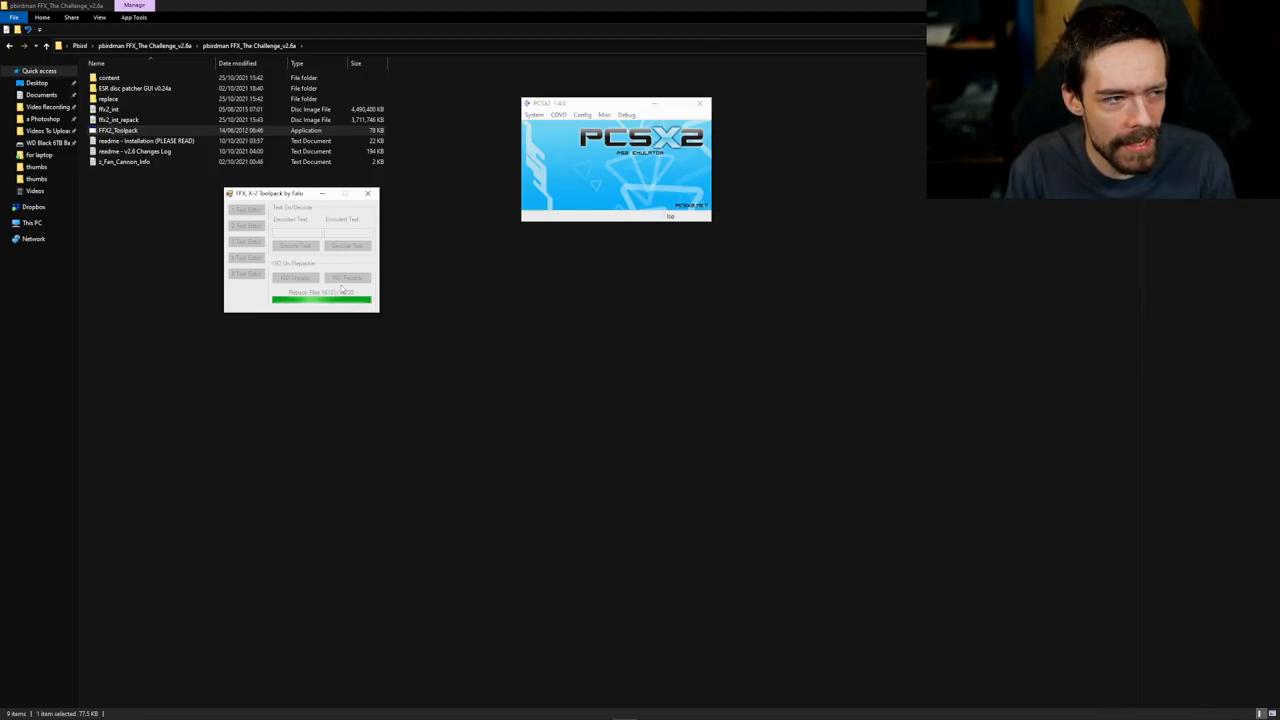
mouse_move(340, 289)
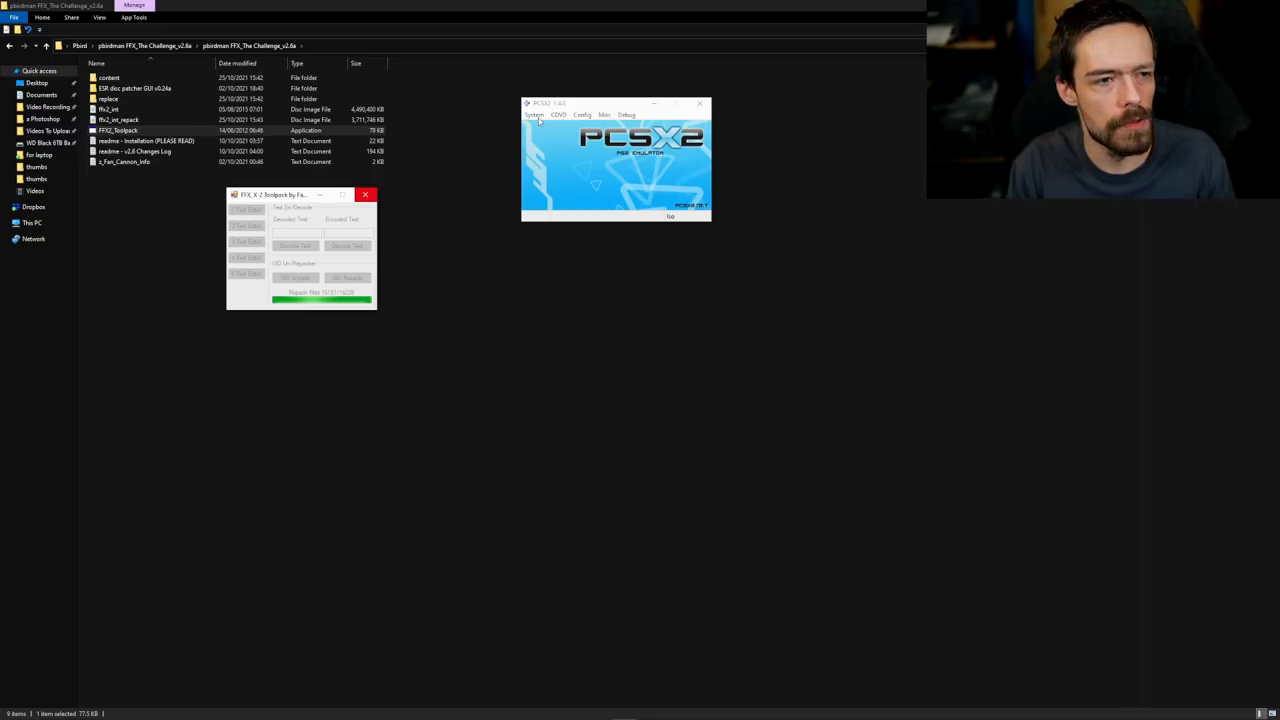
left_click(535, 114)
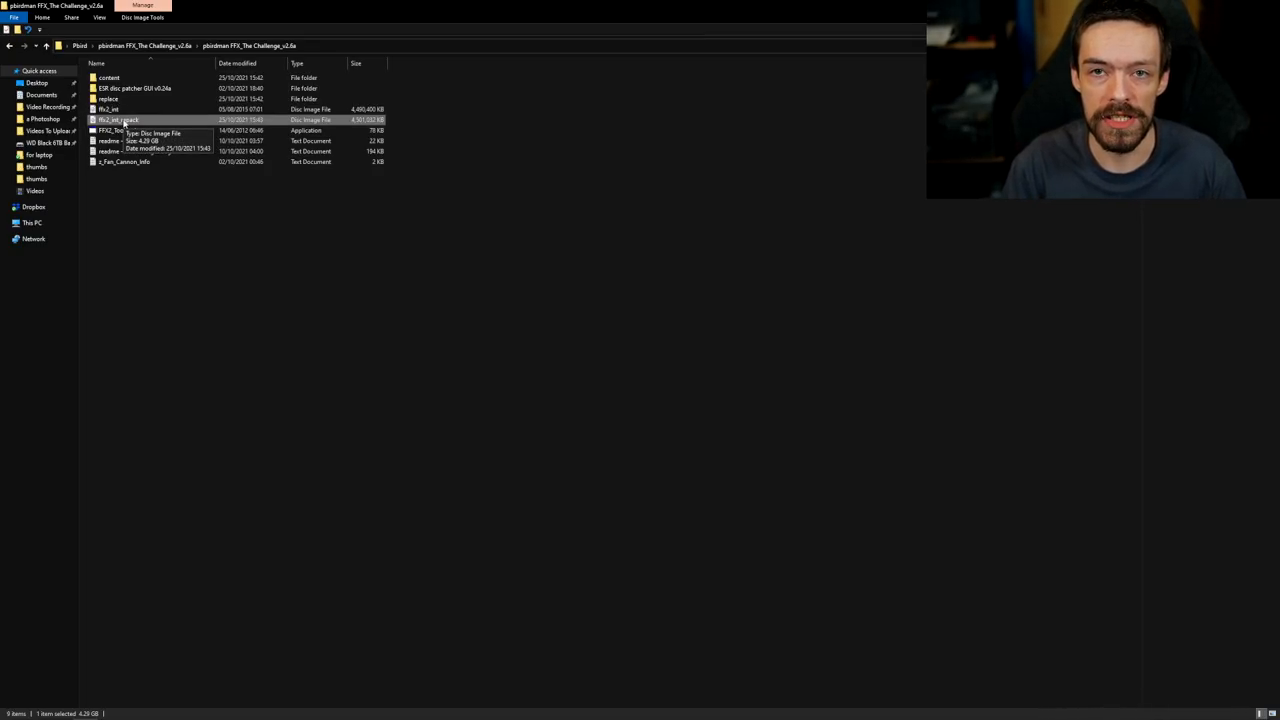
Step: Rename the ffx2_int_repack disc image to 'Pbird mod'
right_click(118, 119)
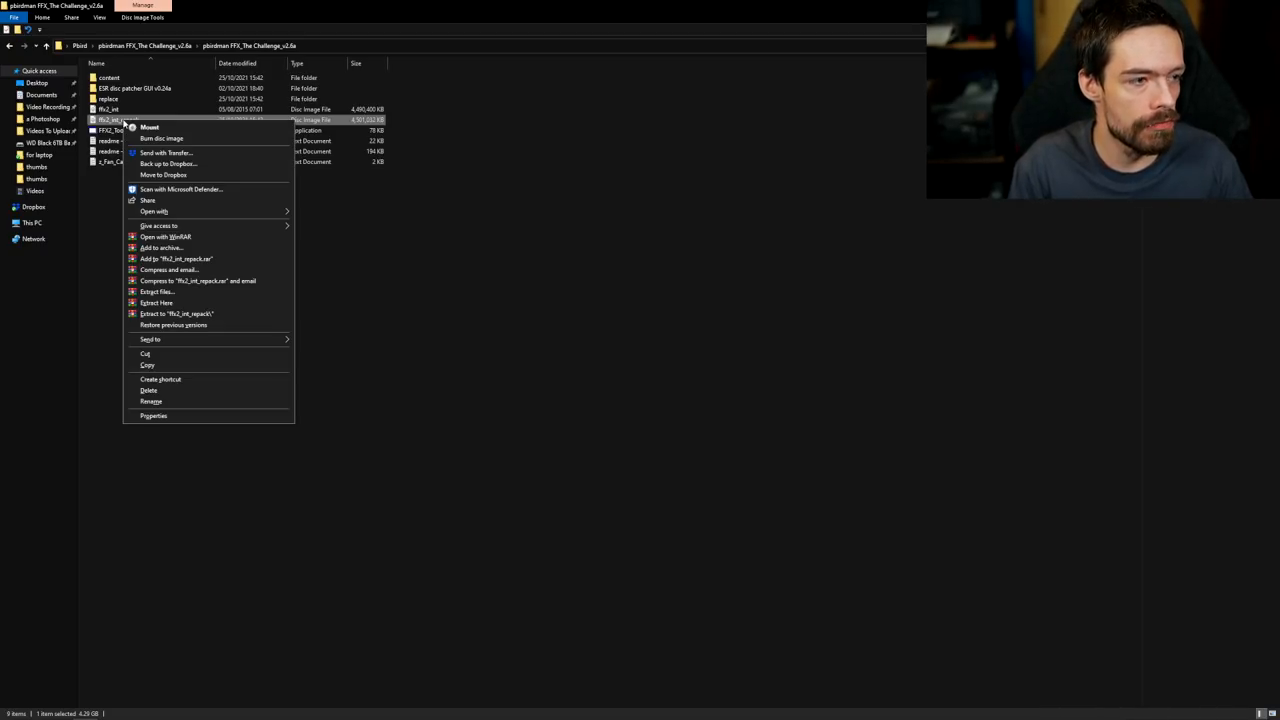
left_click(151, 401)
type("Pbird mod")
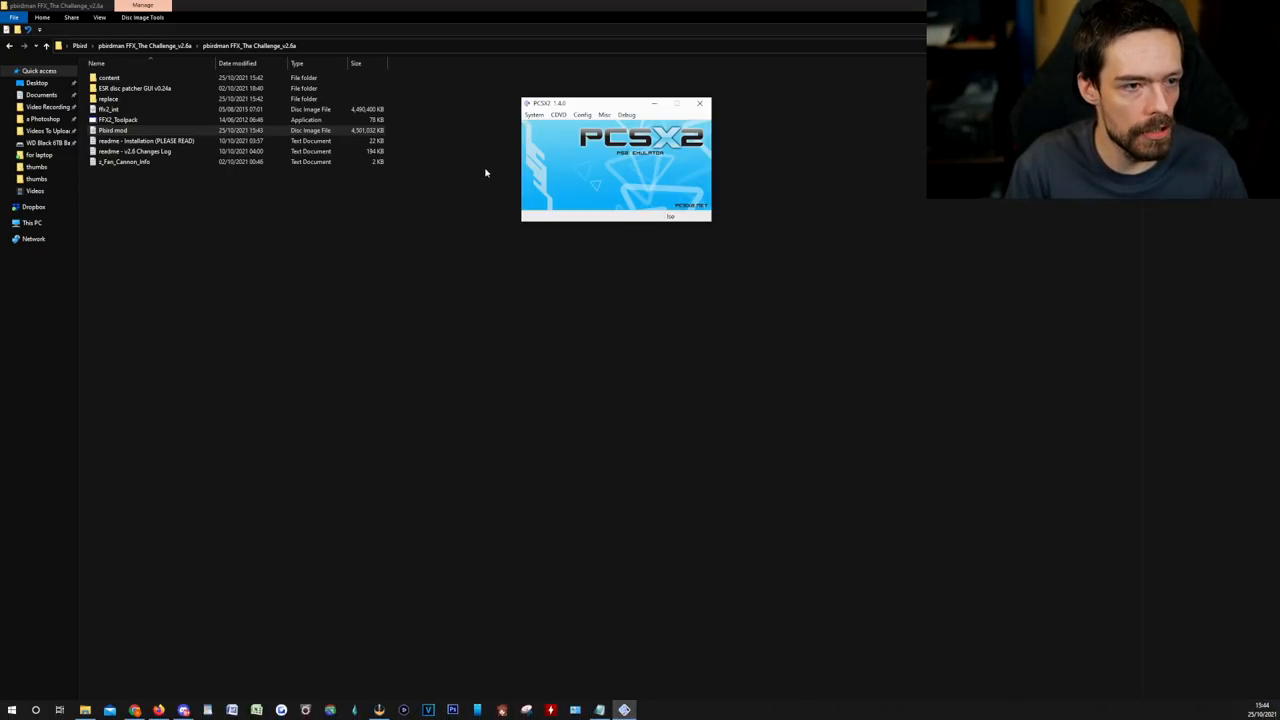
Step: Select the Pbird mod image from the pbirdman folder as PCSX2's CDVD ISO
left_click(559, 114)
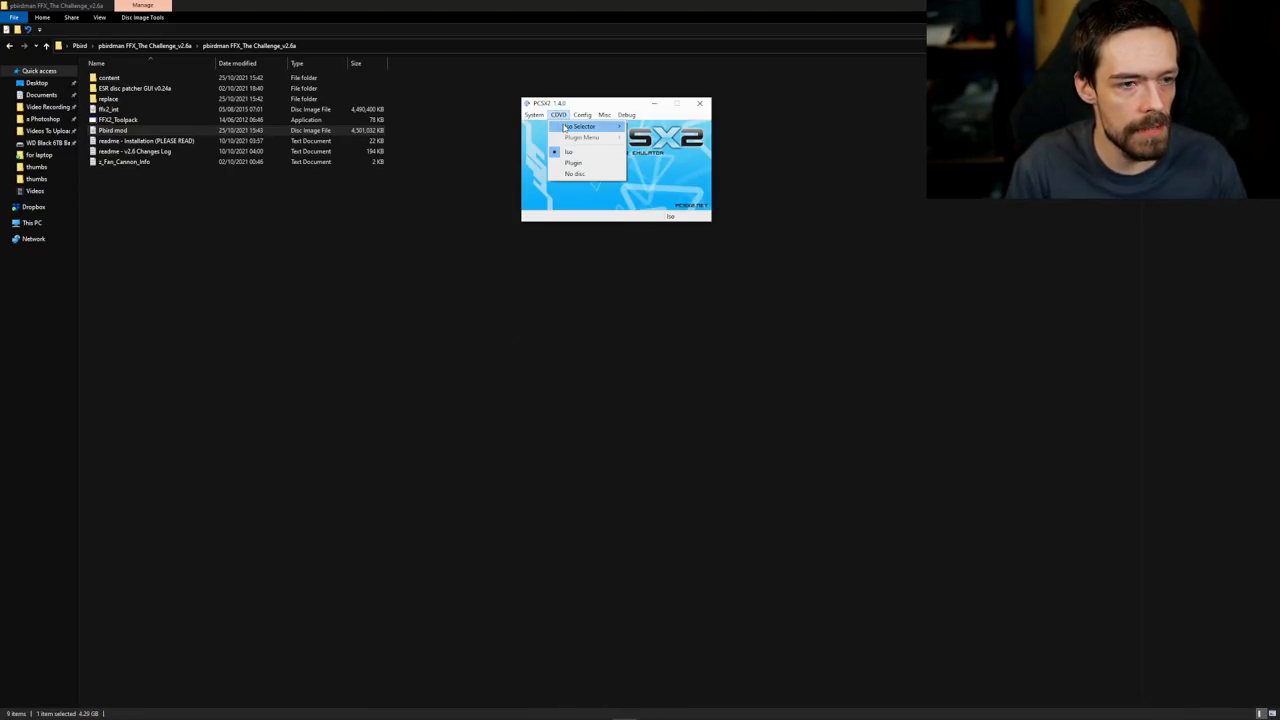
left_click(568, 151)
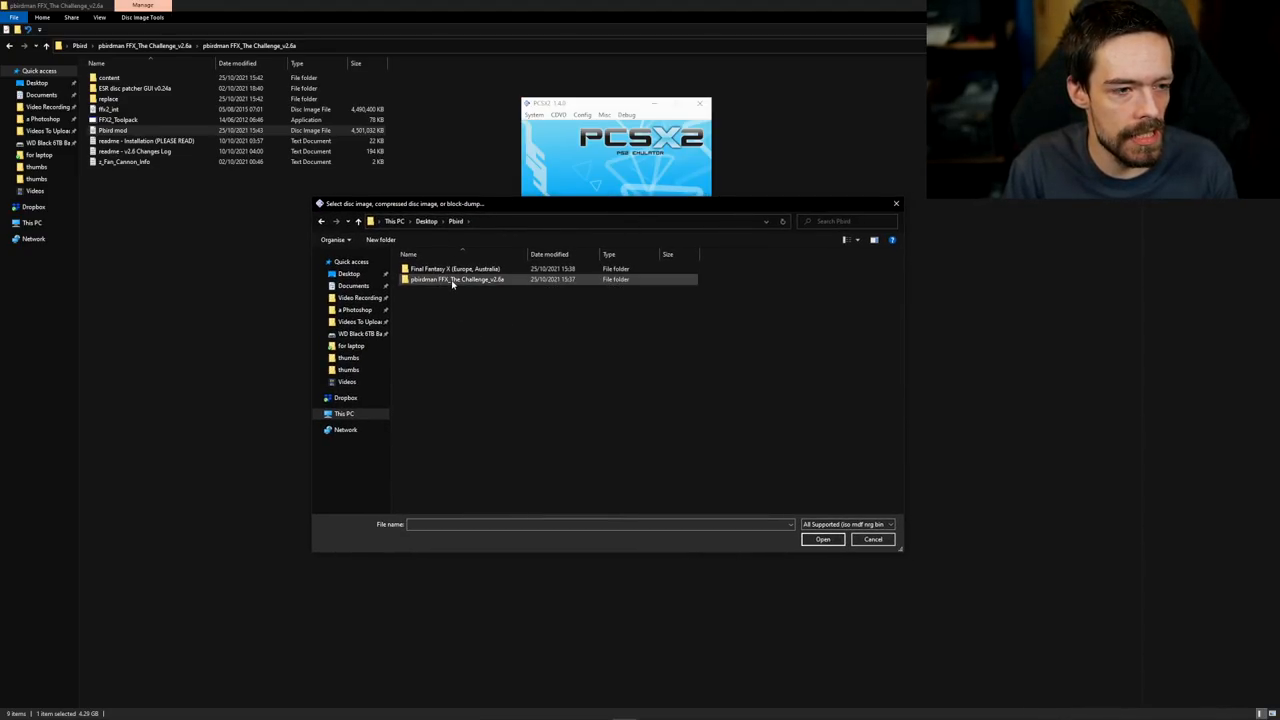
double_click(457, 279)
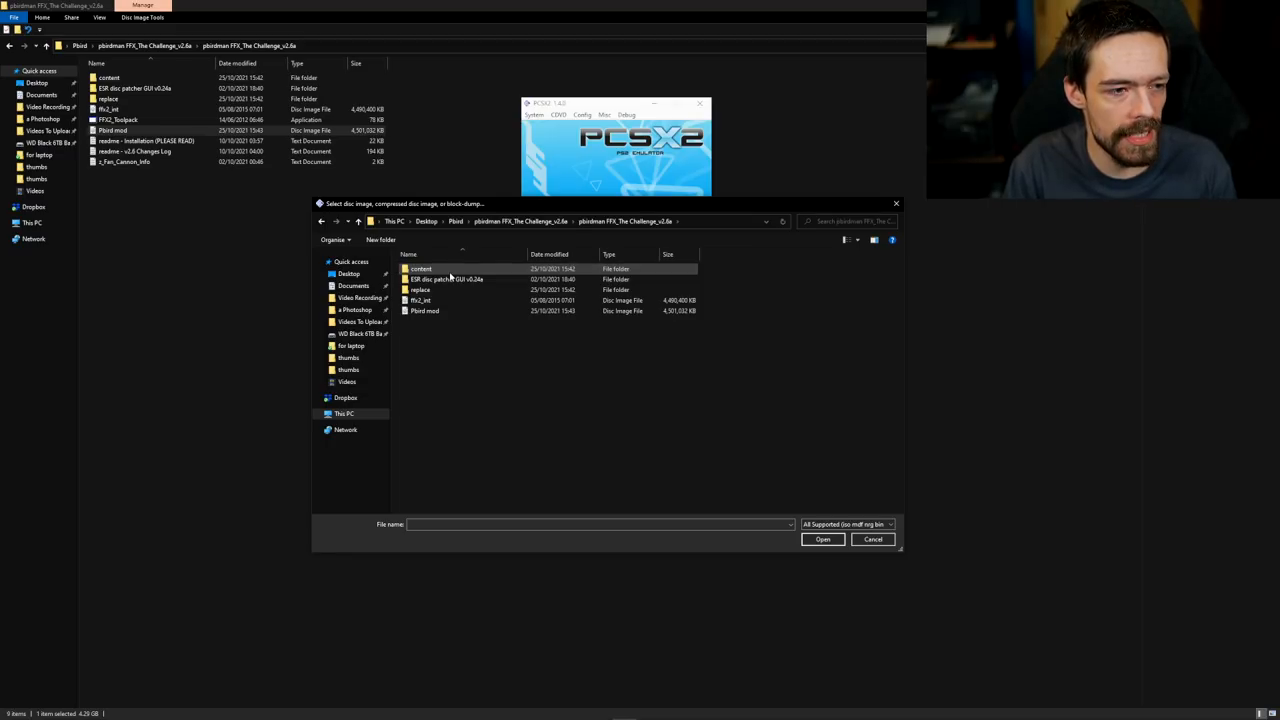
left_click(424, 310)
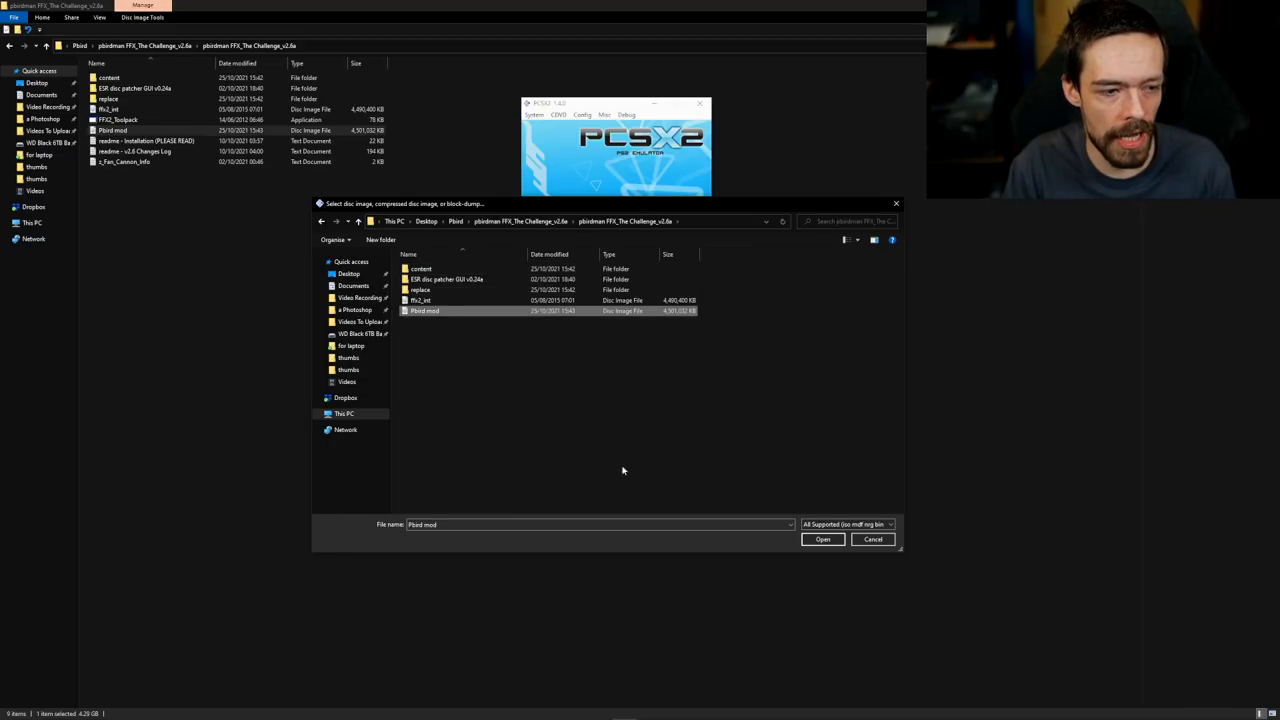
left_click(535, 114)
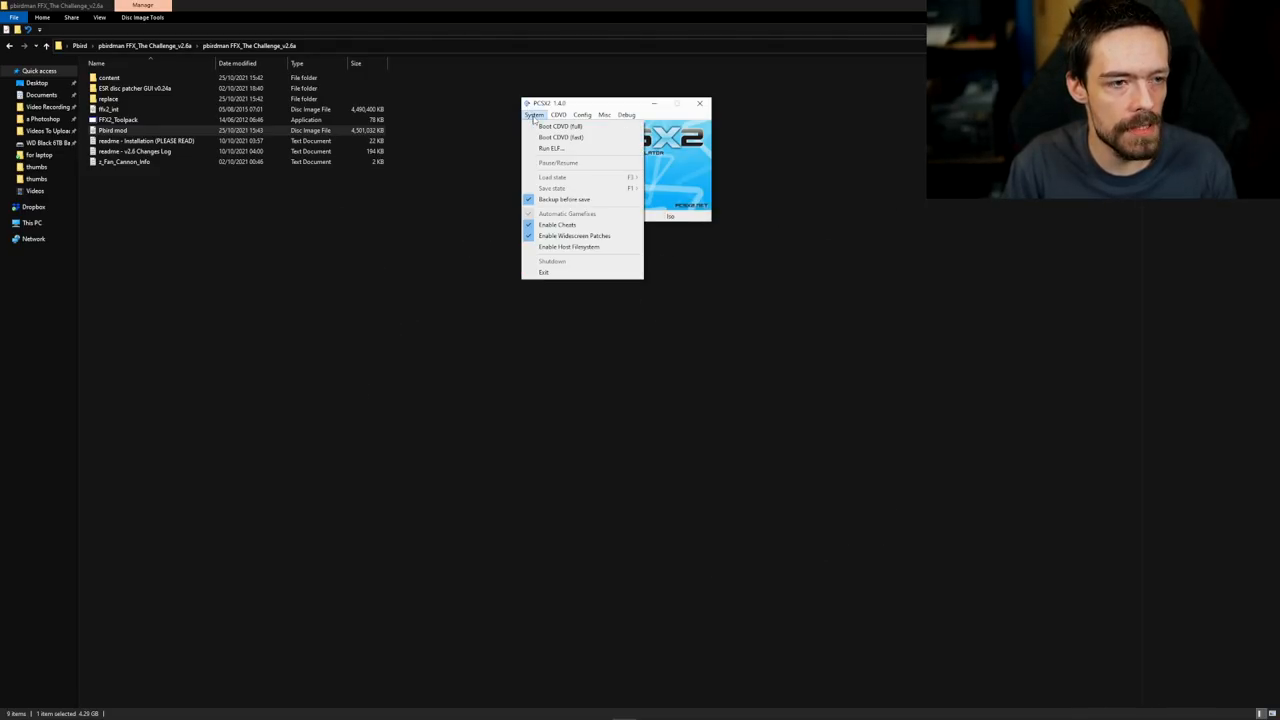
Step: Run Boot CDVD (full) to reach the Pbirdman FFX Mod v2.6 intro screen
left_click(560, 125)
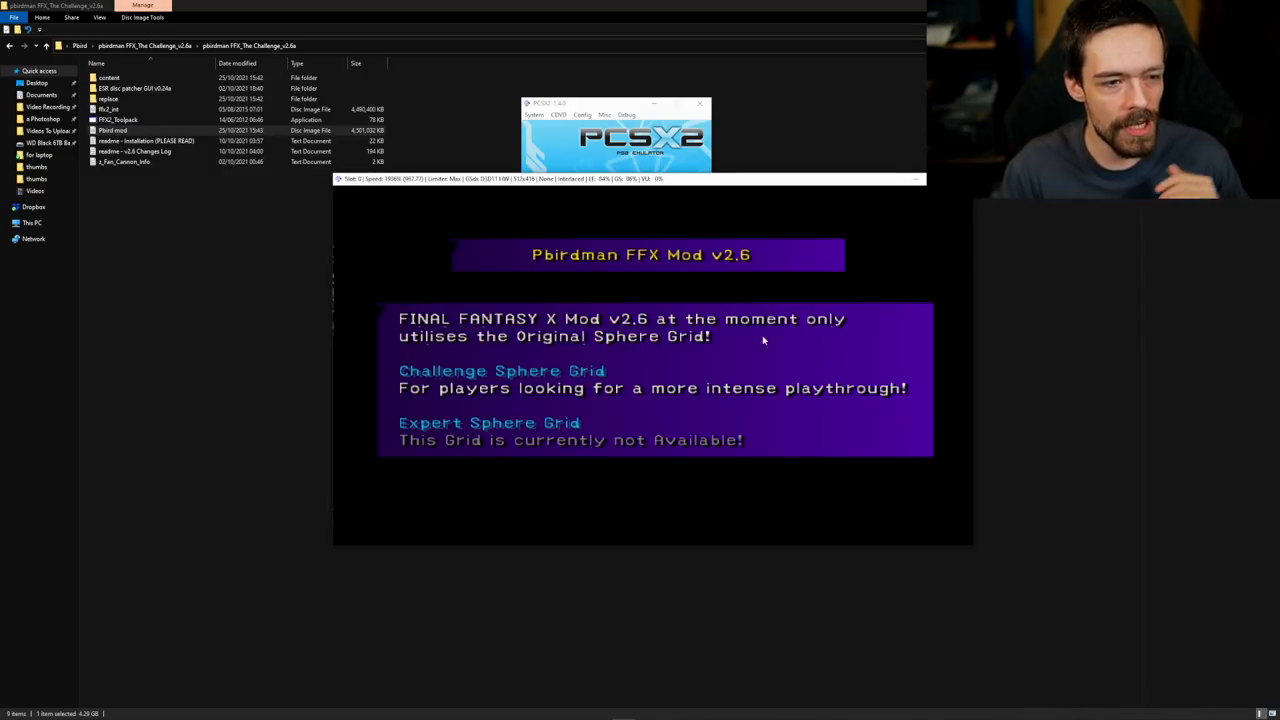
mouse_move(728, 266)
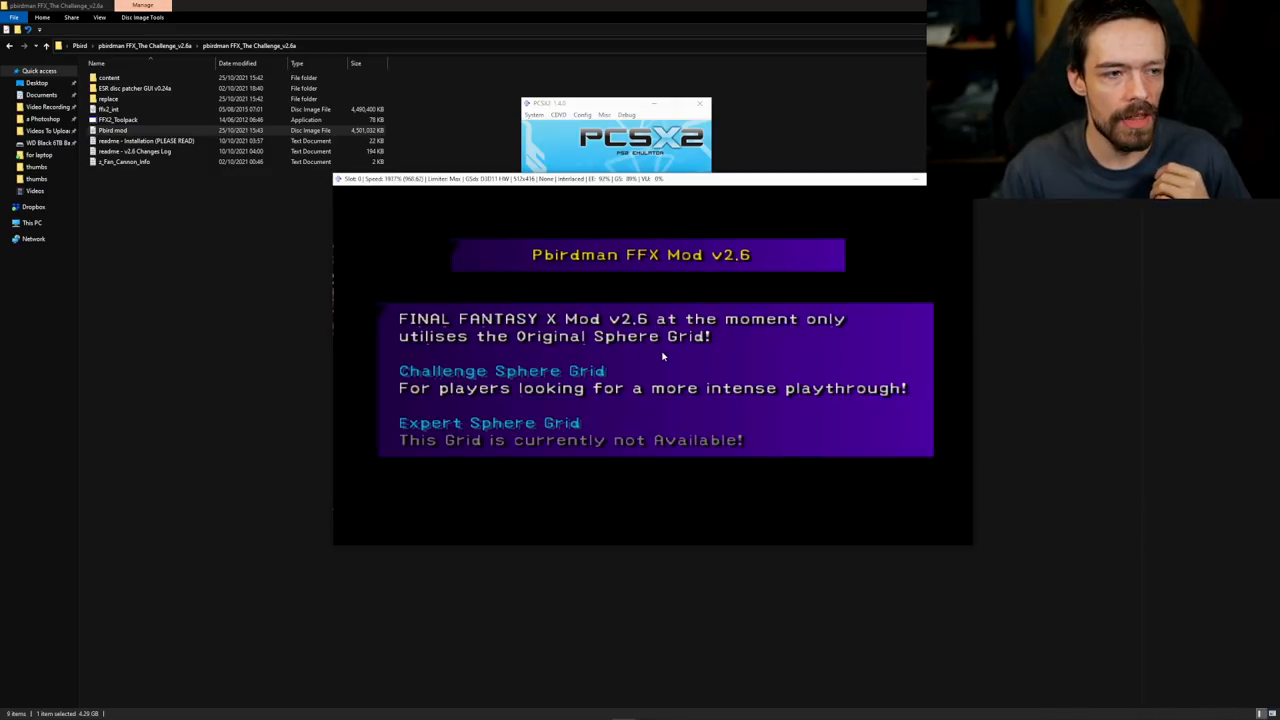
mouse_move(795, 347)
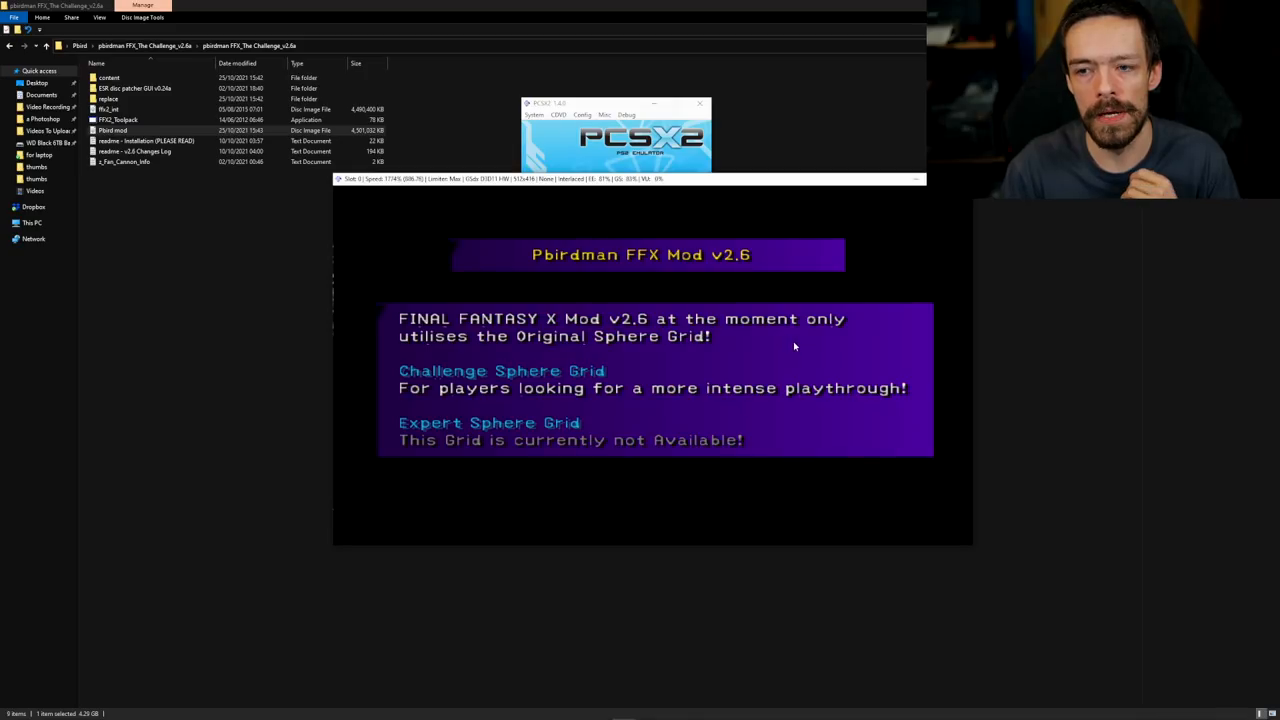
mouse_move(718, 352)
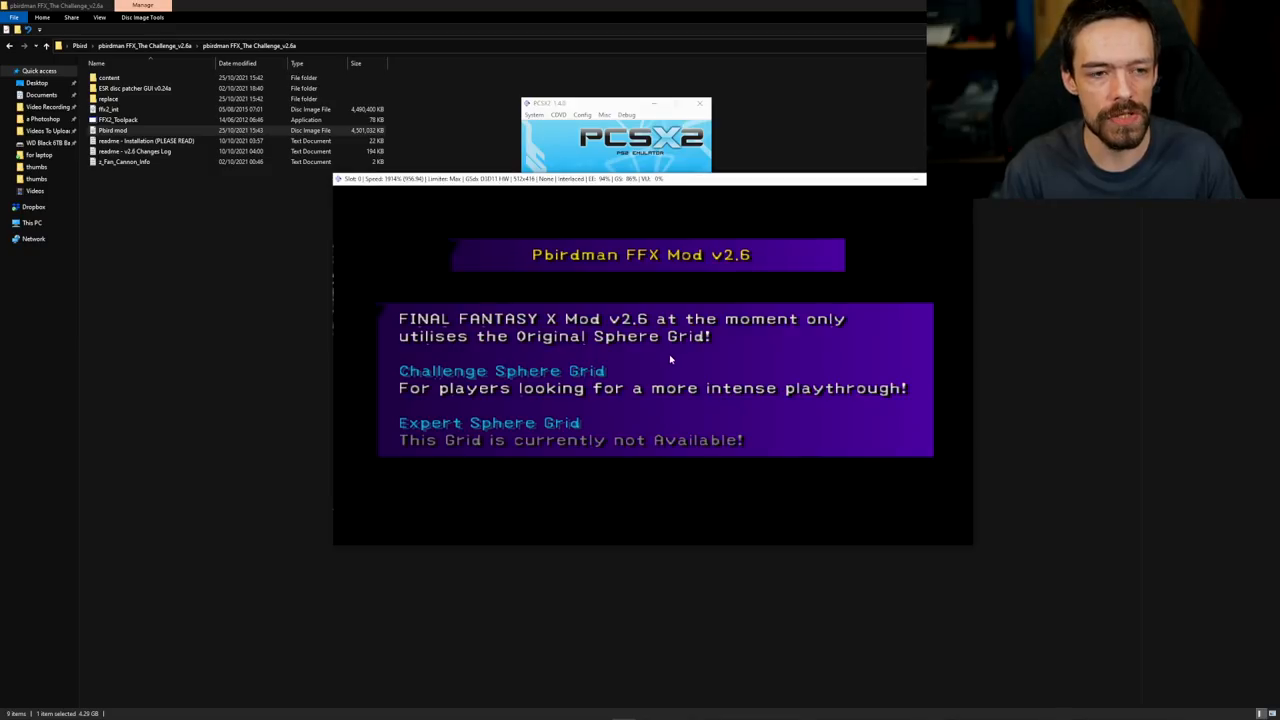
mouse_move(740, 305)
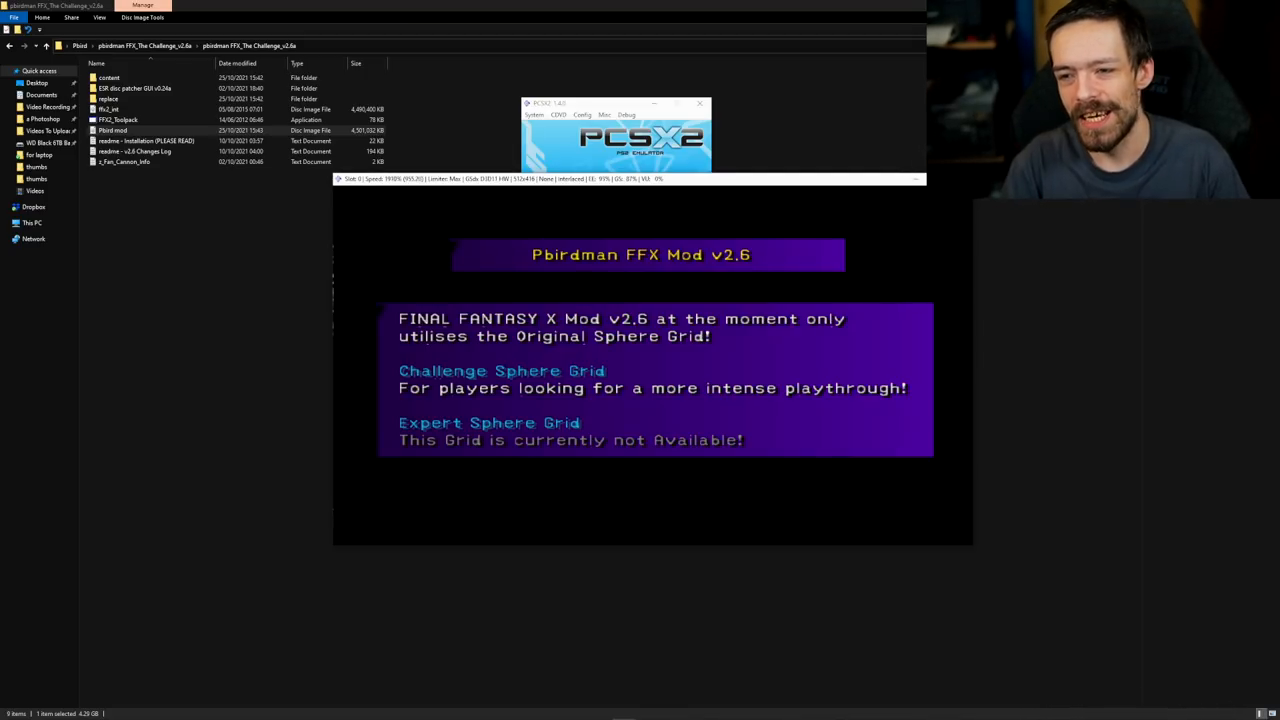
mouse_move(994, 213)
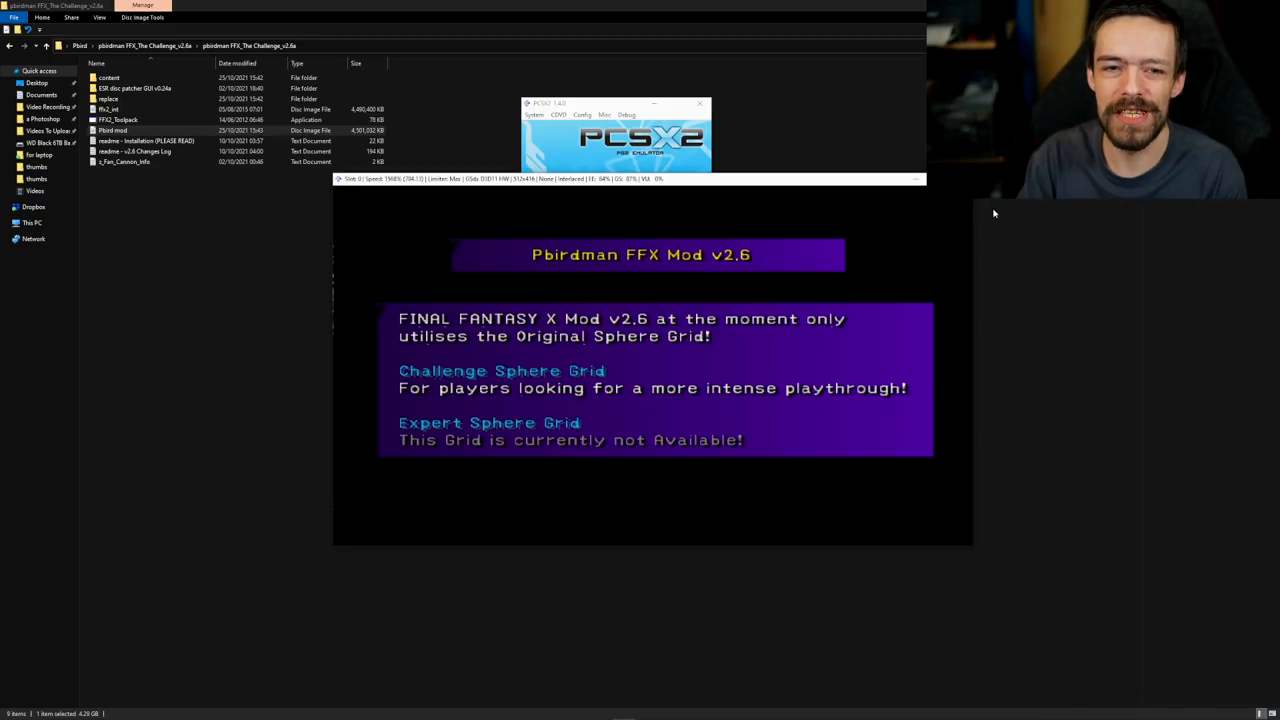